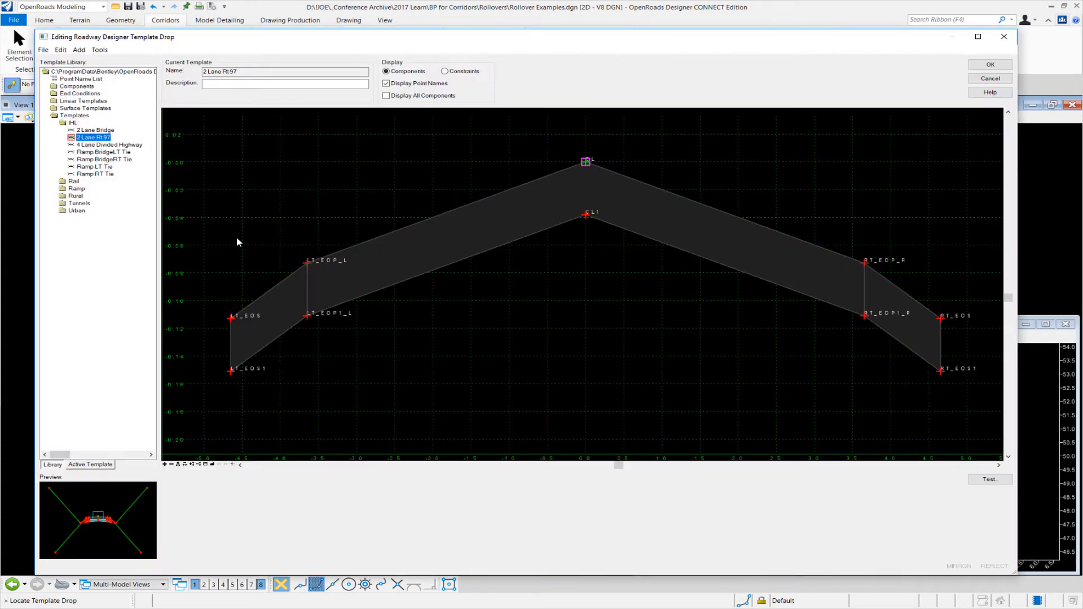
mouse_move(468, 249)
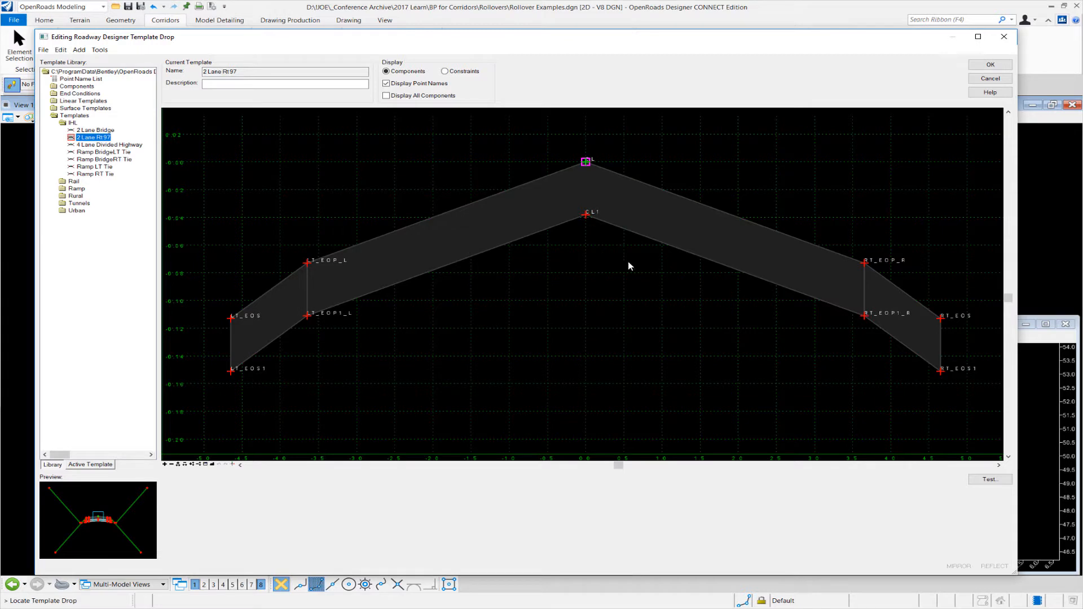
mouse_move(865, 275)
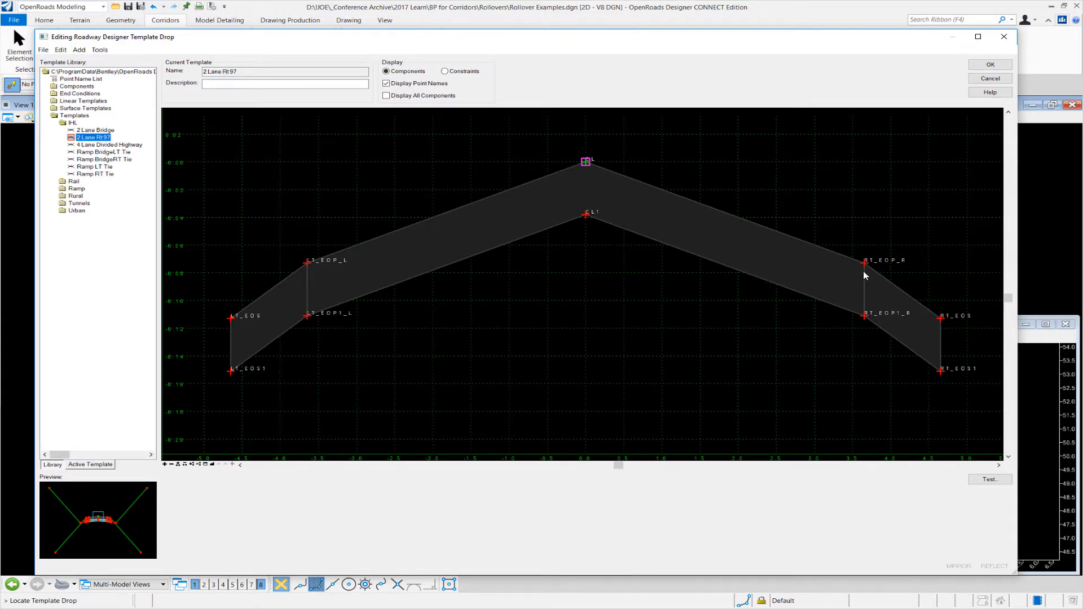
mouse_move(891, 294)
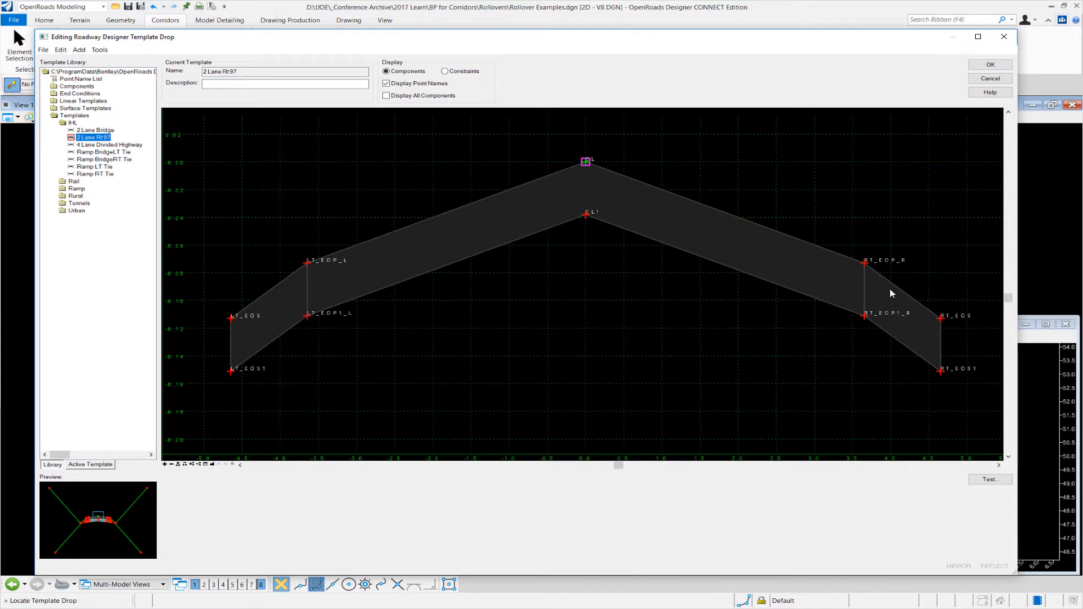
mouse_move(941, 316)
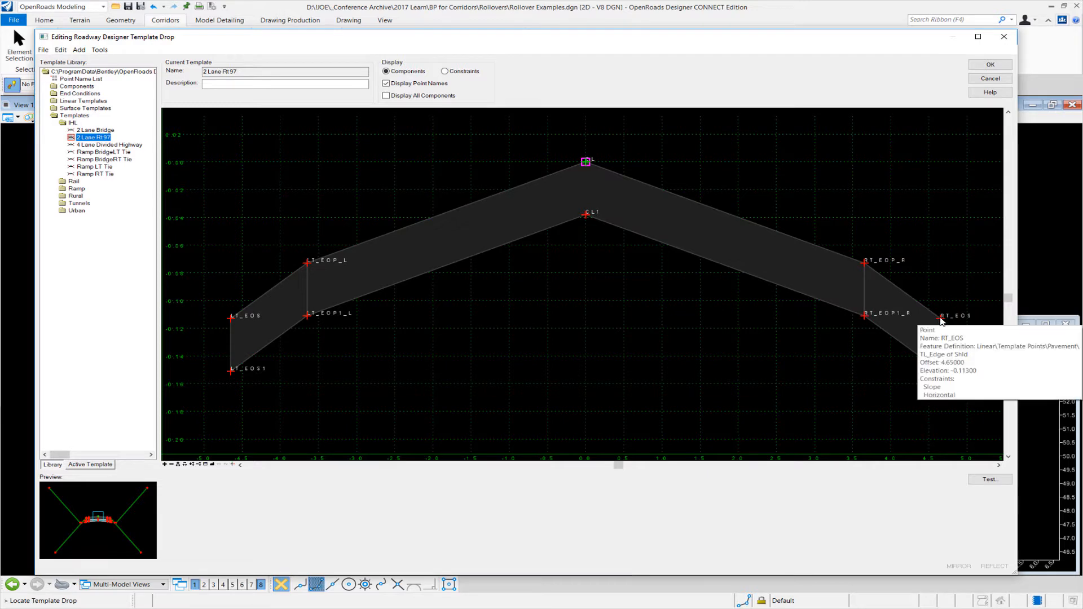
Step: Bring up the RT_EOS point properties showing its -4.00% slope constraint and rollover
double_click(943, 316)
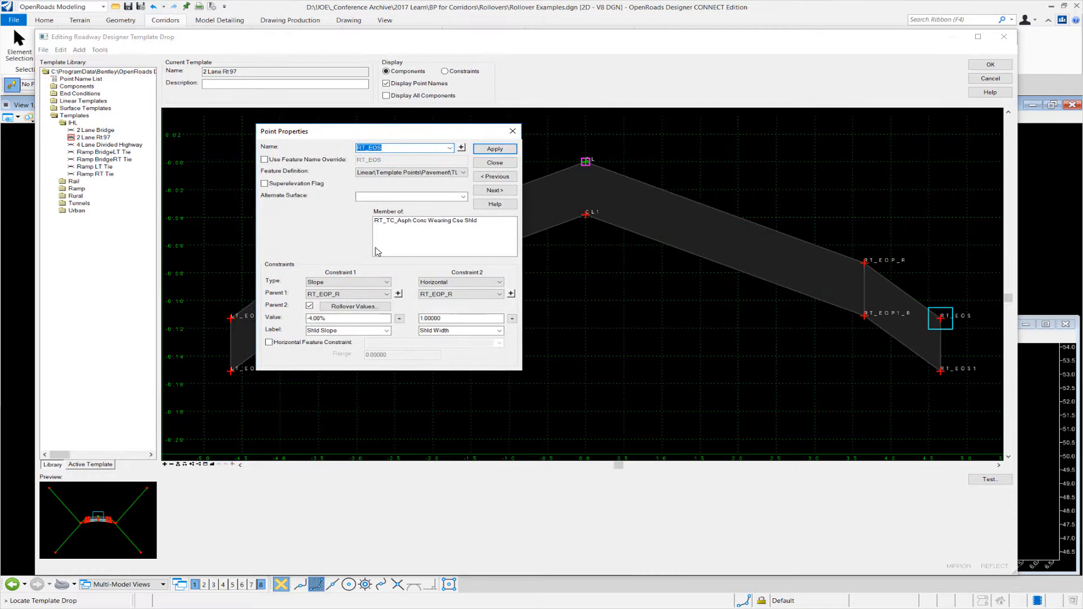
Step: Review the Rollover Point Properties referencing CL with -7.00% highside and 0.00% lowside difference
click(353, 306)
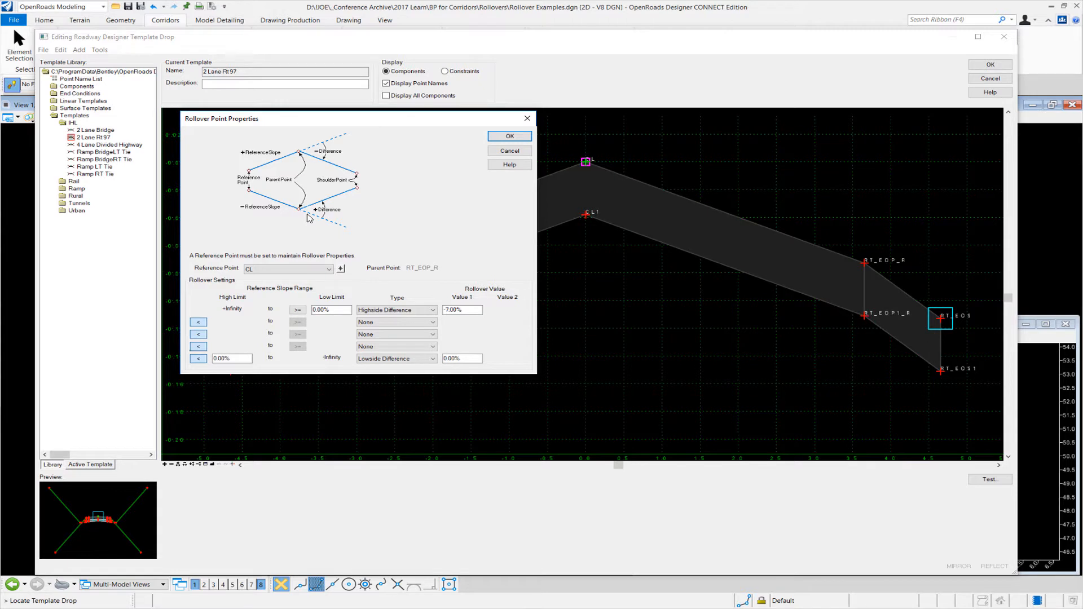
mouse_move(407, 194)
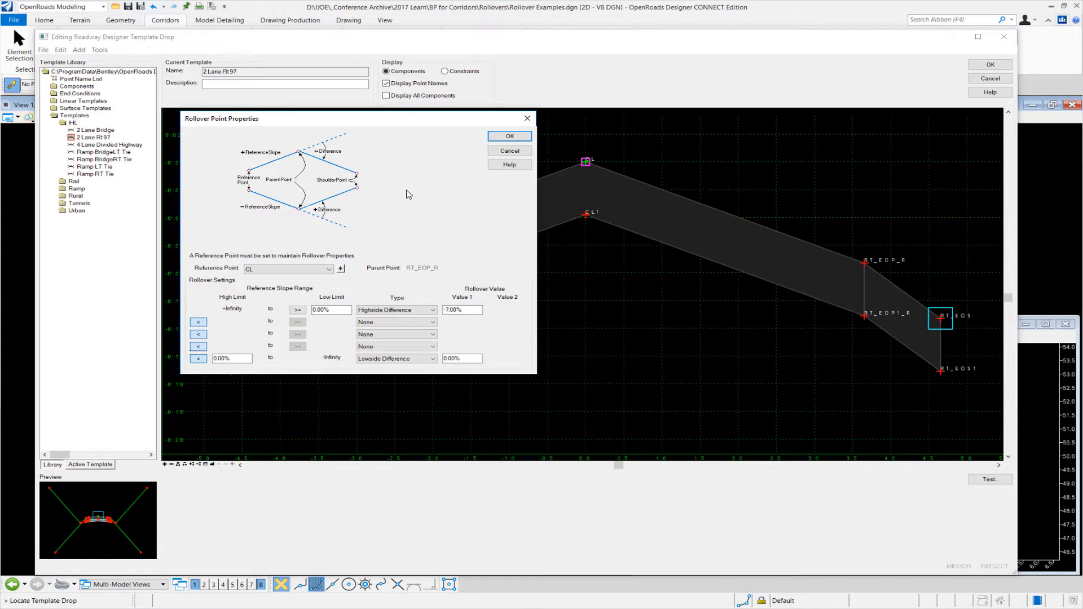
mouse_move(587, 164)
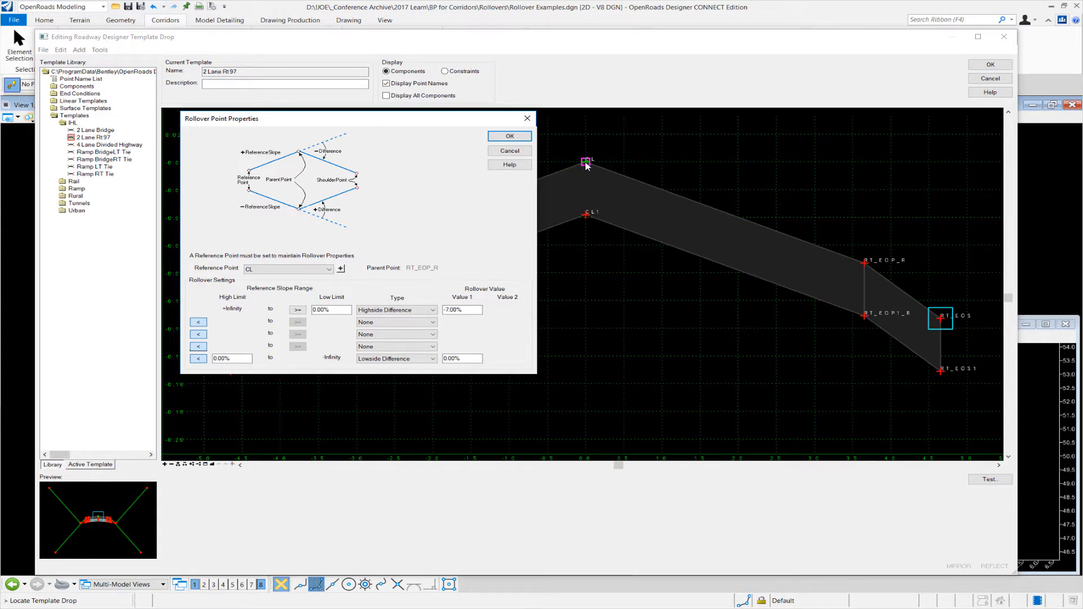
mouse_move(596, 192)
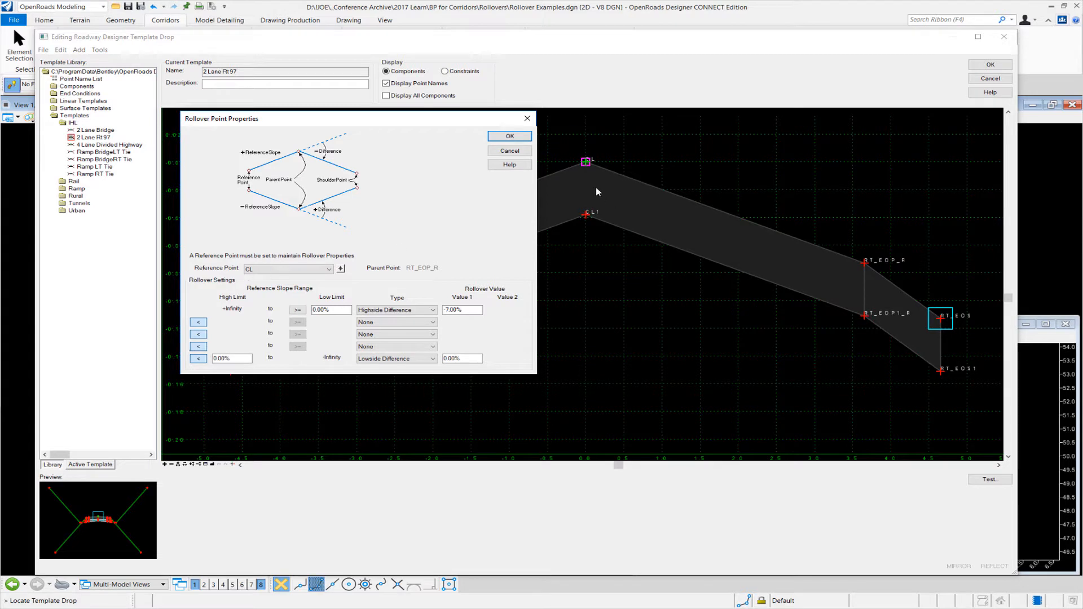
mouse_move(862, 267)
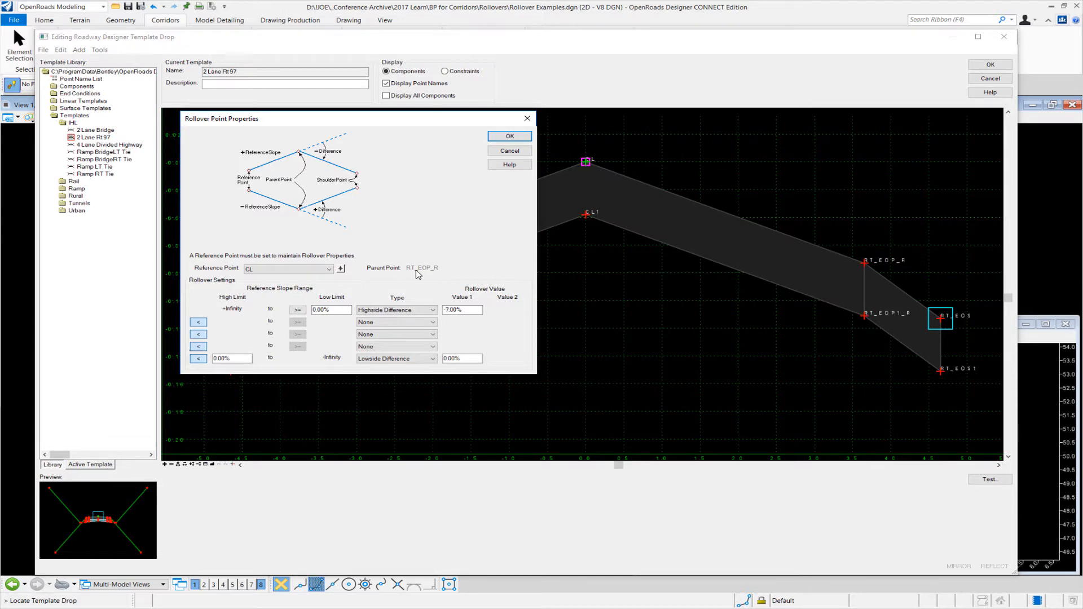
mouse_move(468, 243)
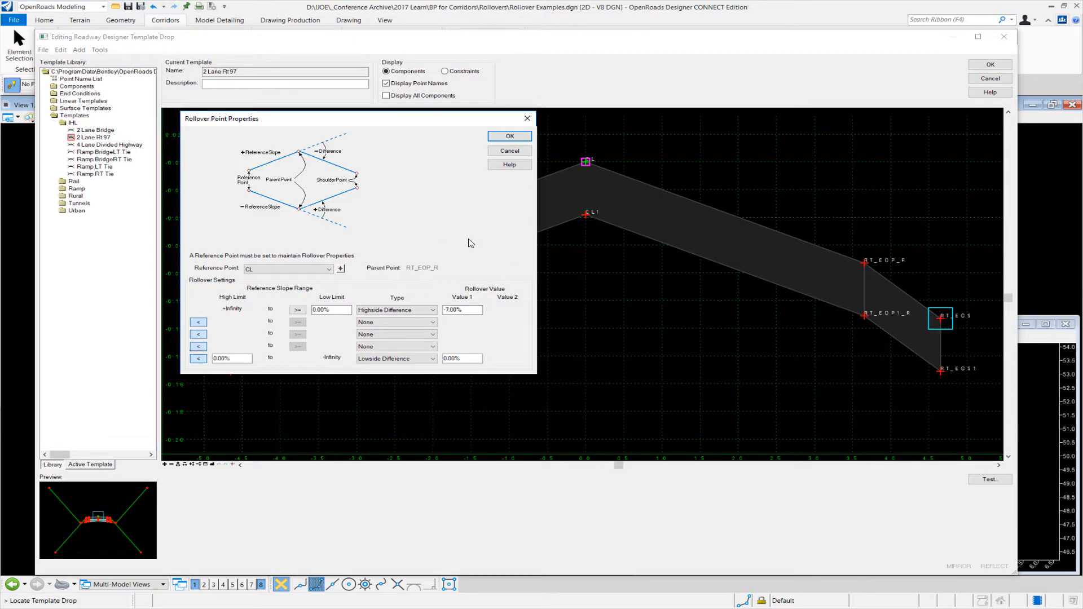
mouse_move(817, 246)
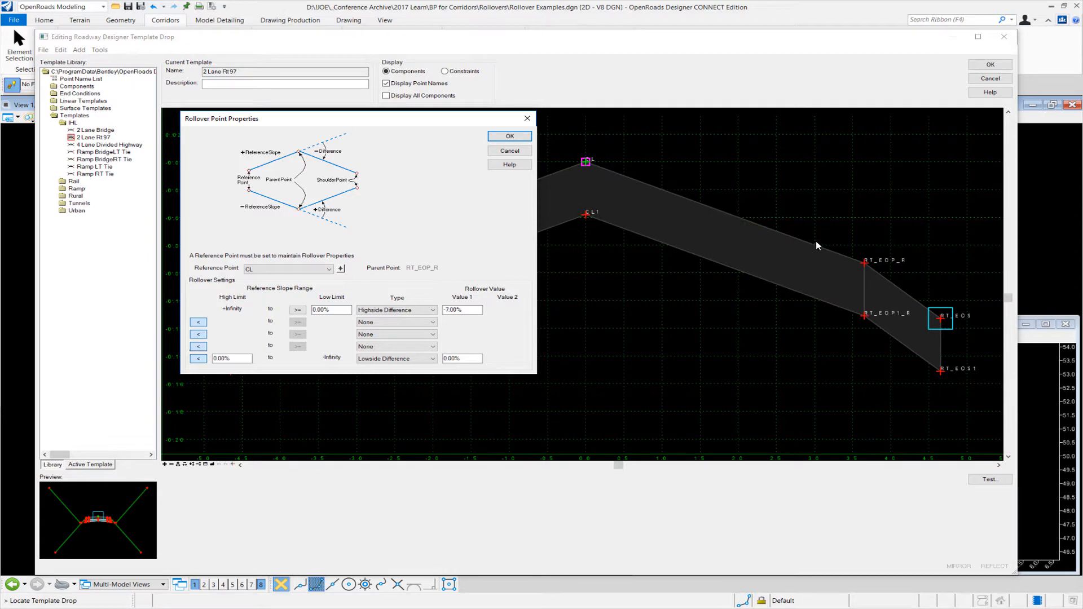
mouse_move(861, 264)
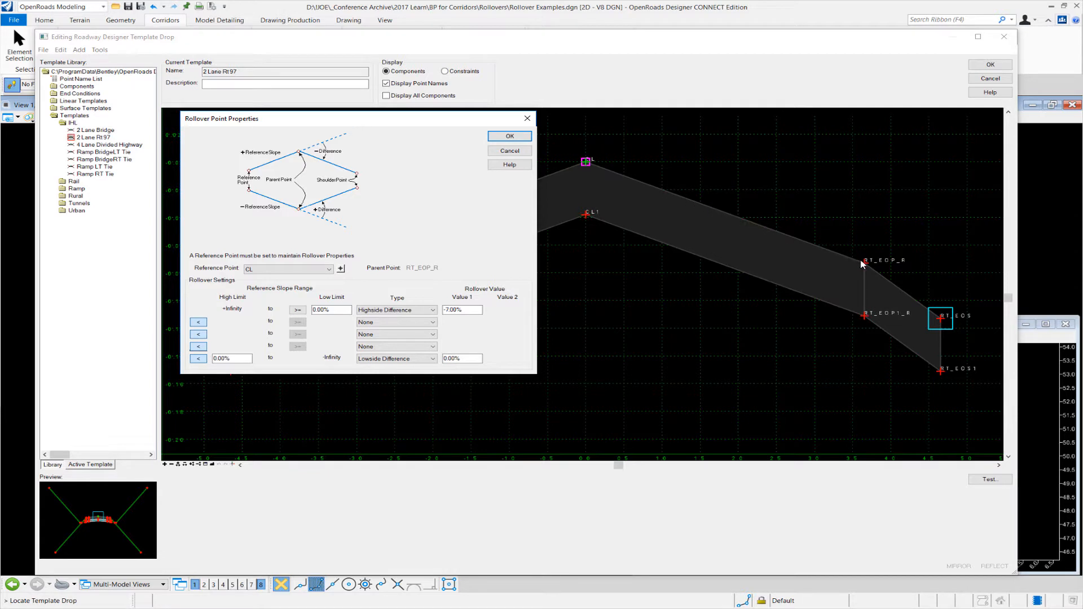
mouse_move(907, 300)
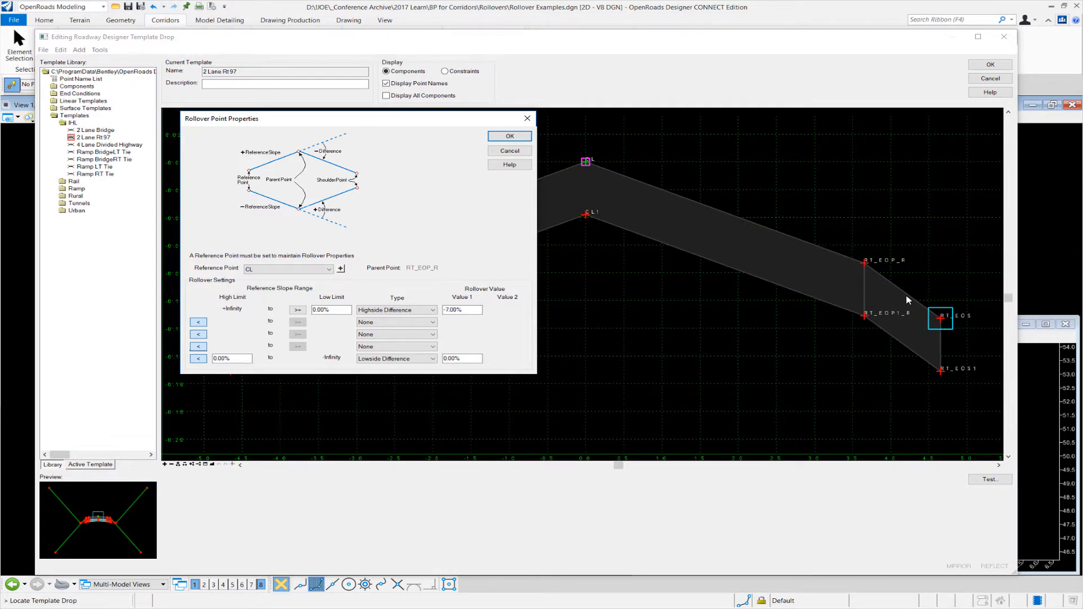
mouse_move(312, 345)
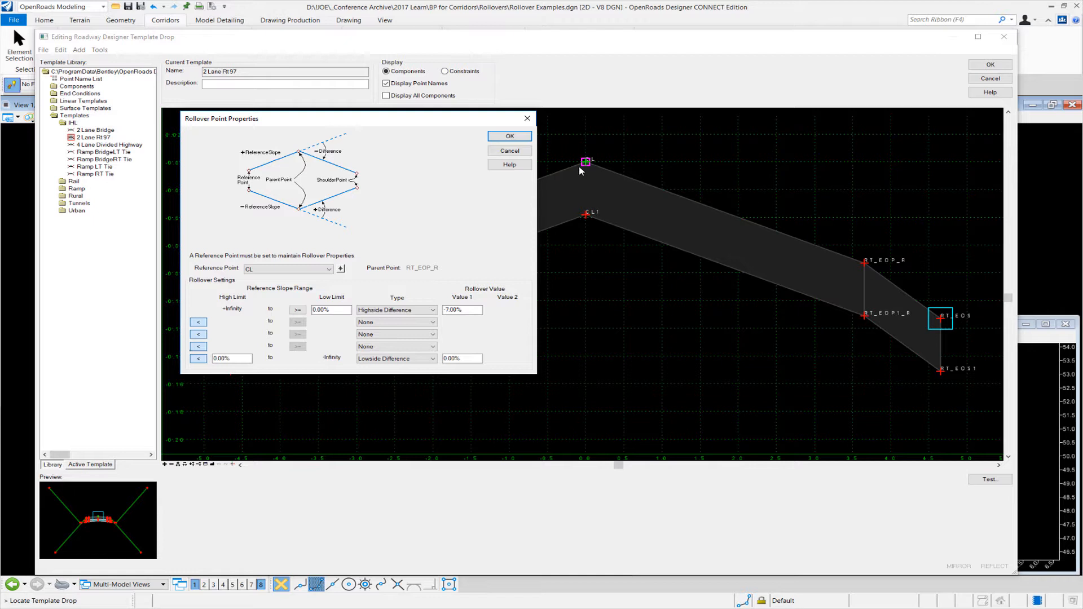
mouse_move(752, 126)
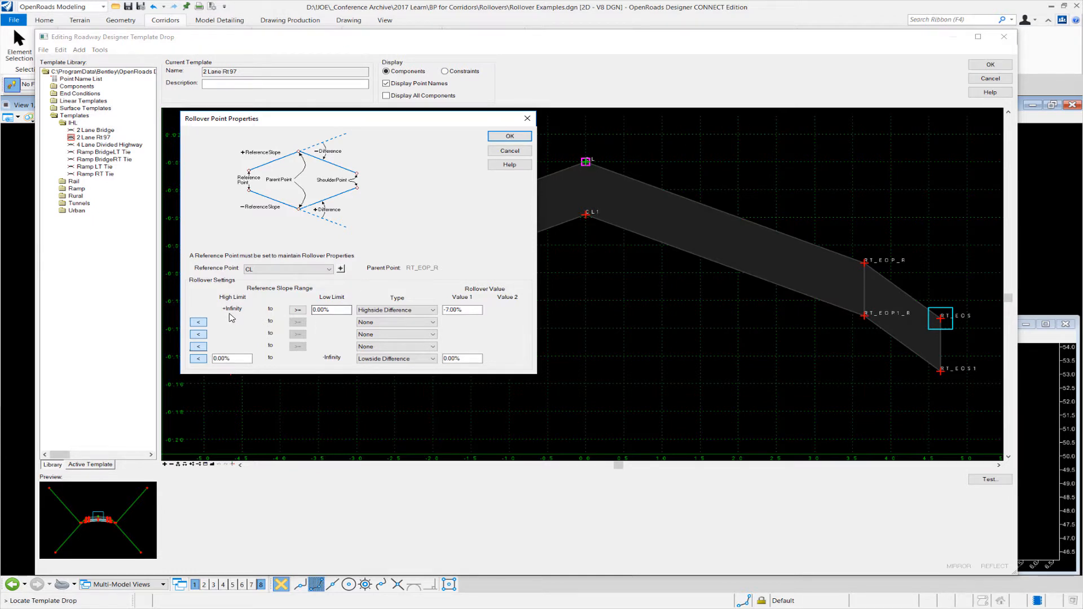
click(330, 309)
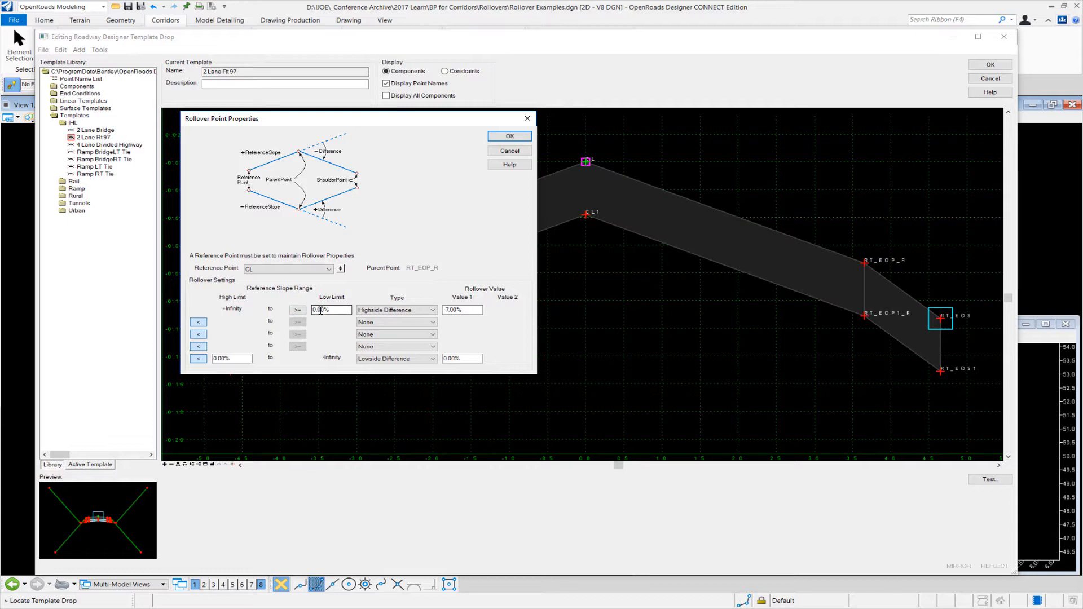
click(396, 309)
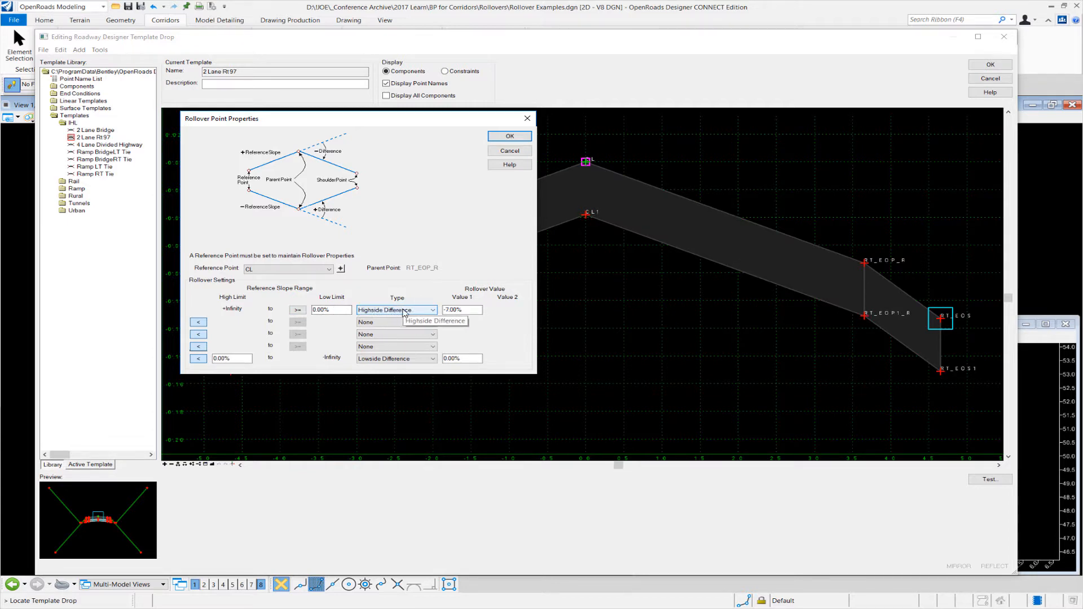
click(459, 309)
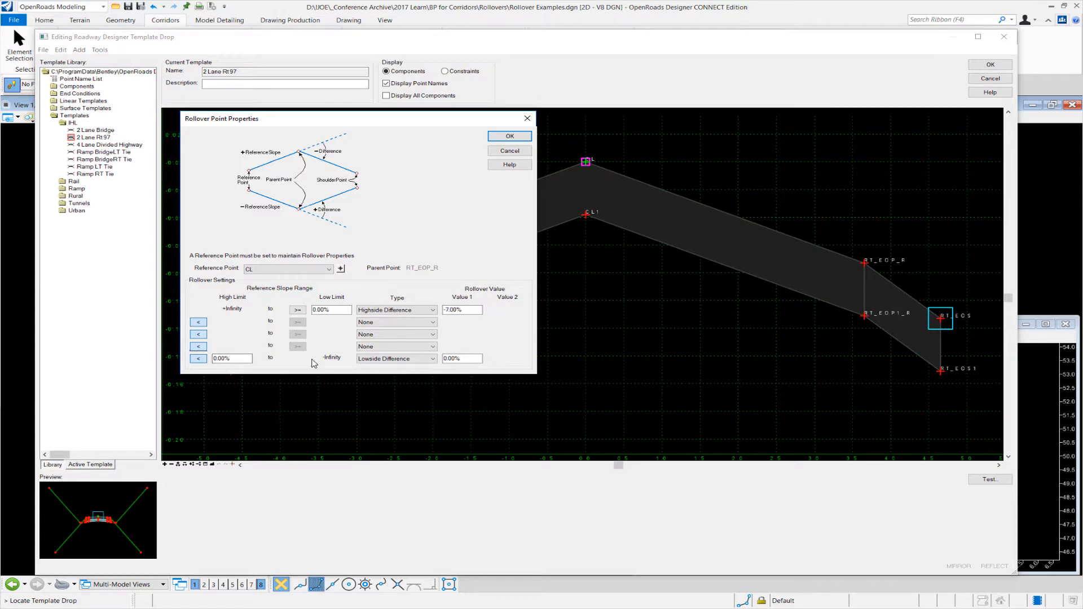
click(460, 357)
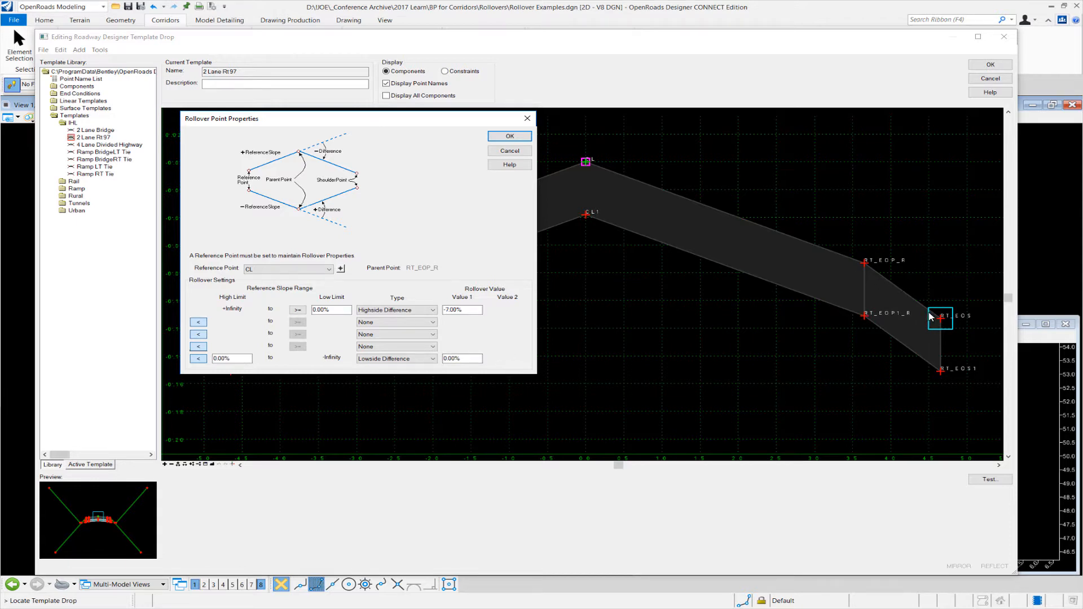
mouse_move(807, 263)
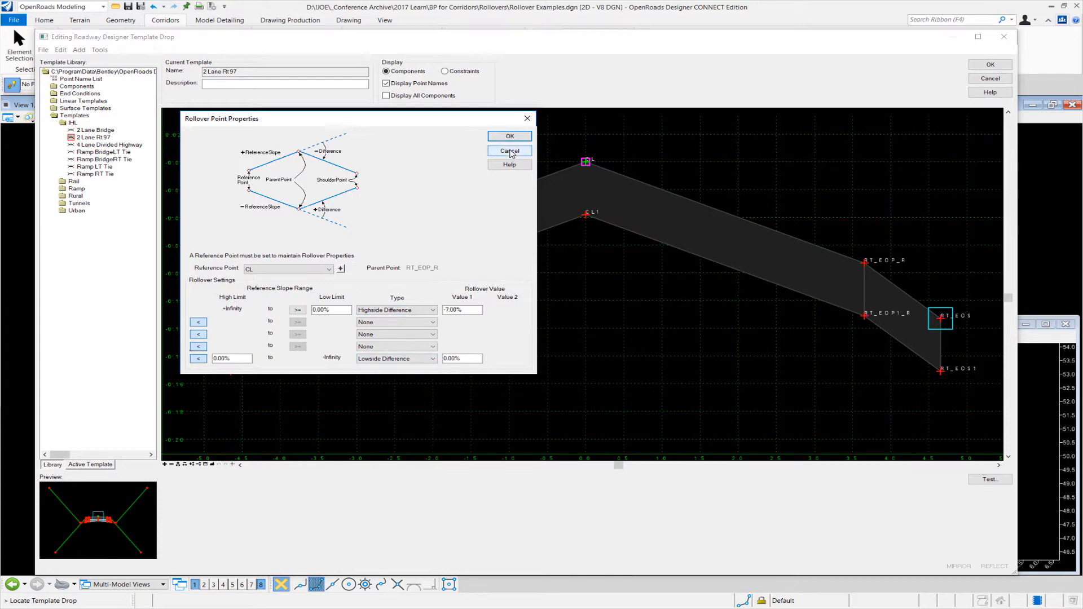
Step: Cancel the rollover settings and run a vertical point-control test on RT_EOP_R
click(508, 150)
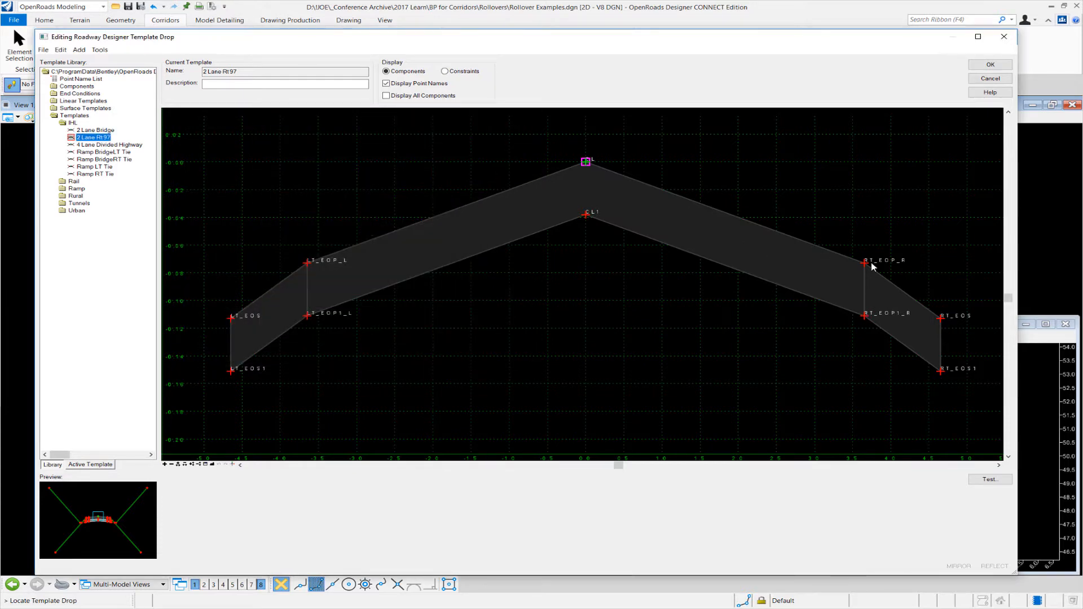
right_click(864, 262)
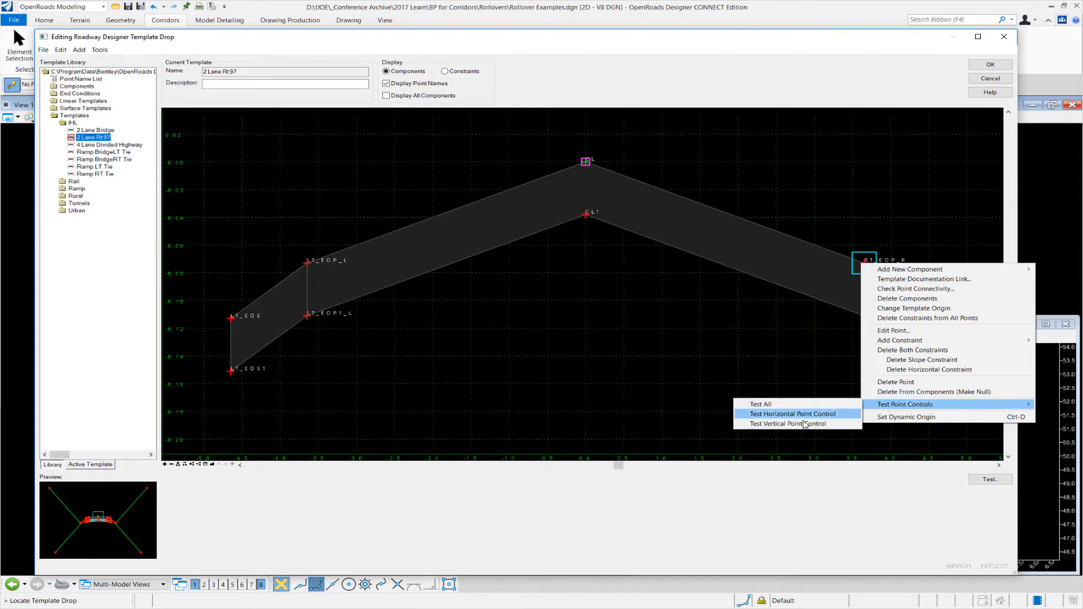
click(794, 413)
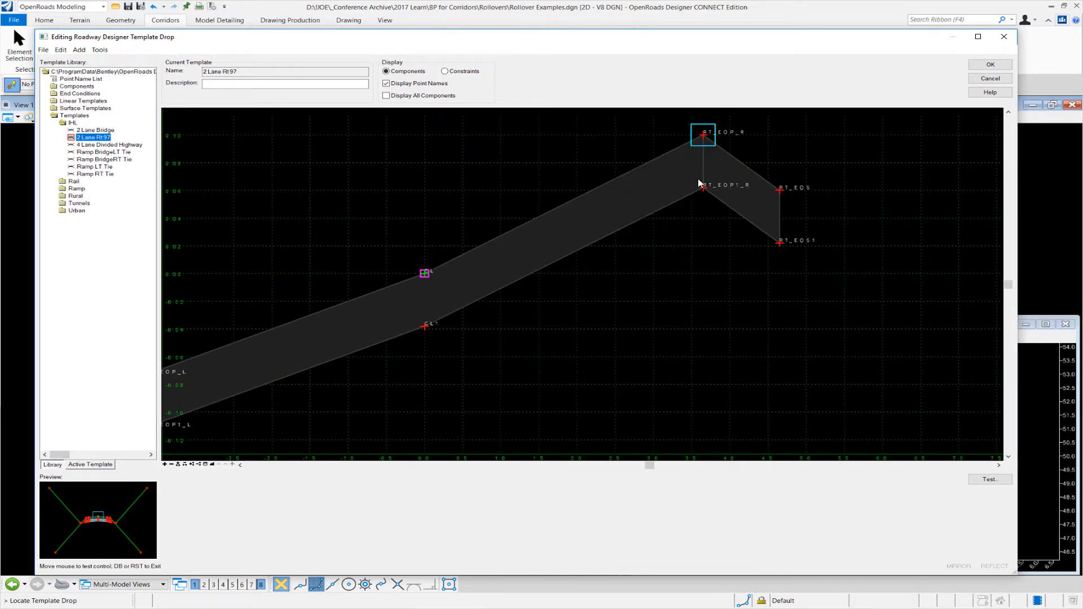
mouse_move(699, 178)
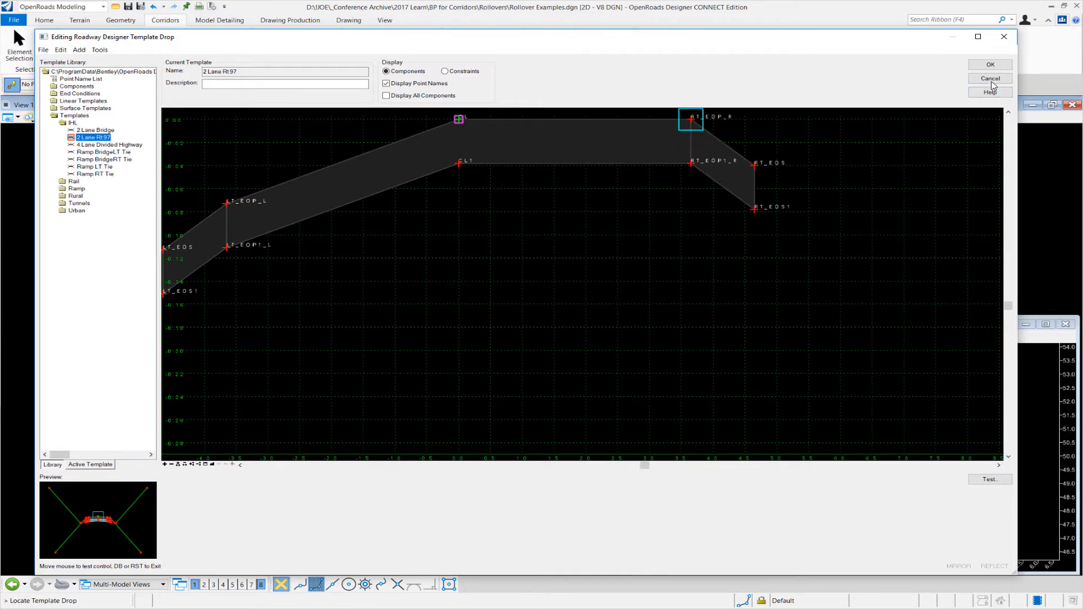
click(990, 78)
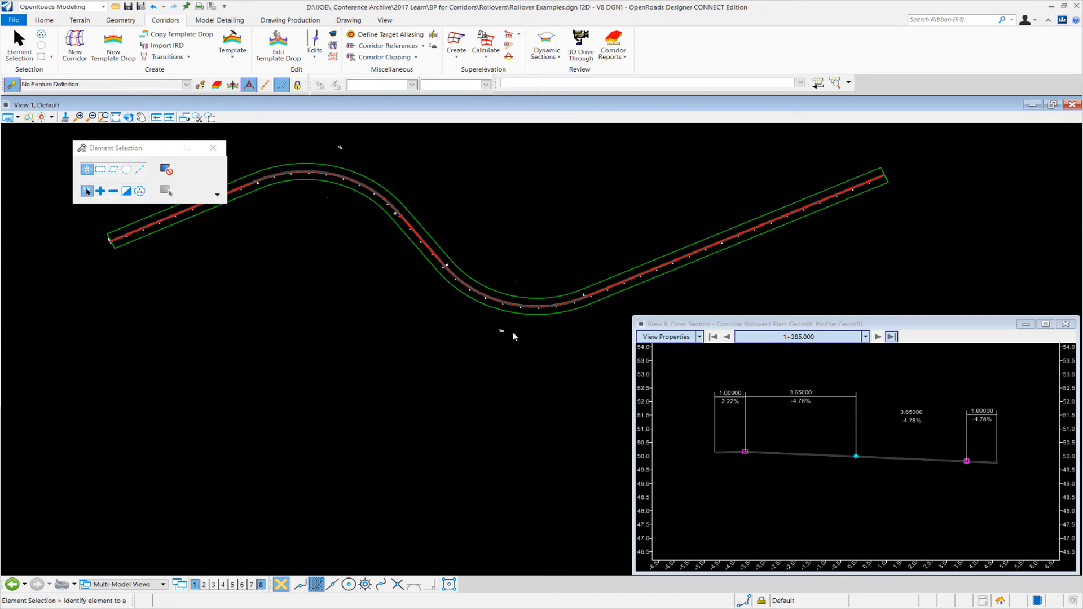
click(877, 336)
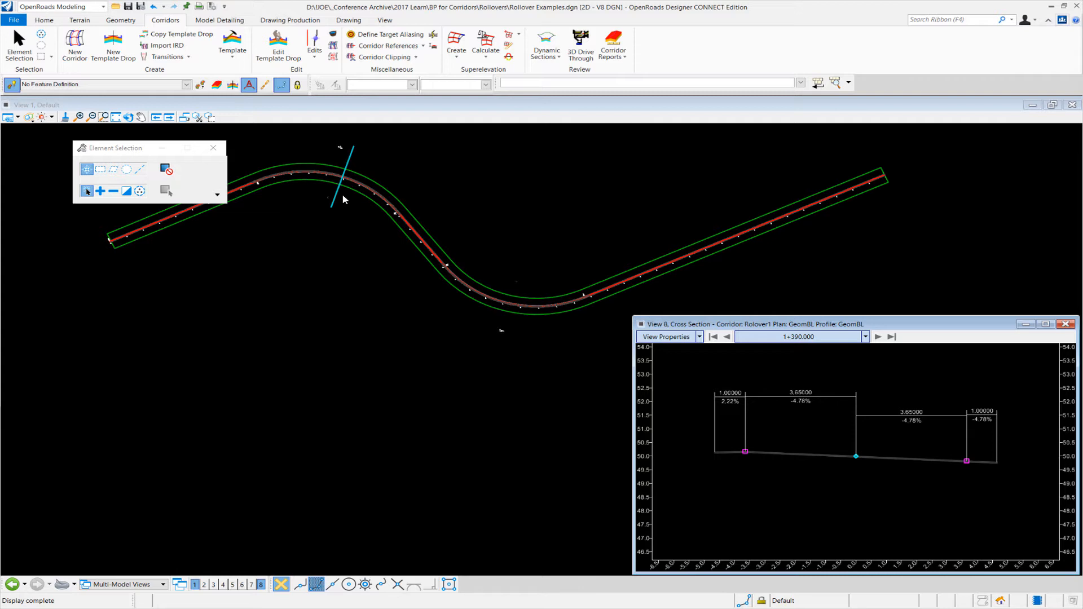
mouse_move(729, 407)
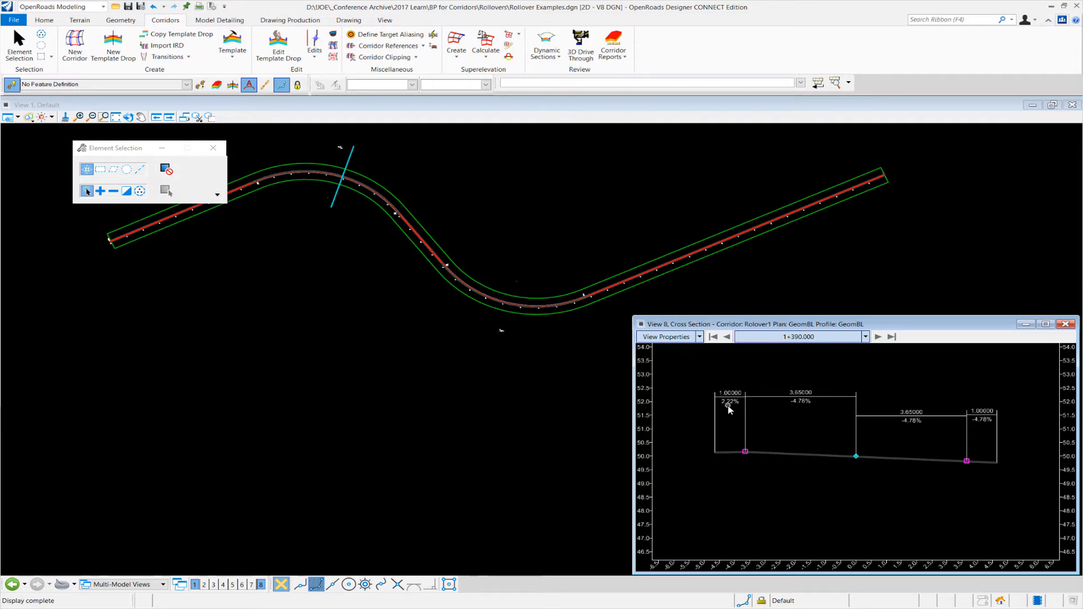
mouse_move(798, 408)
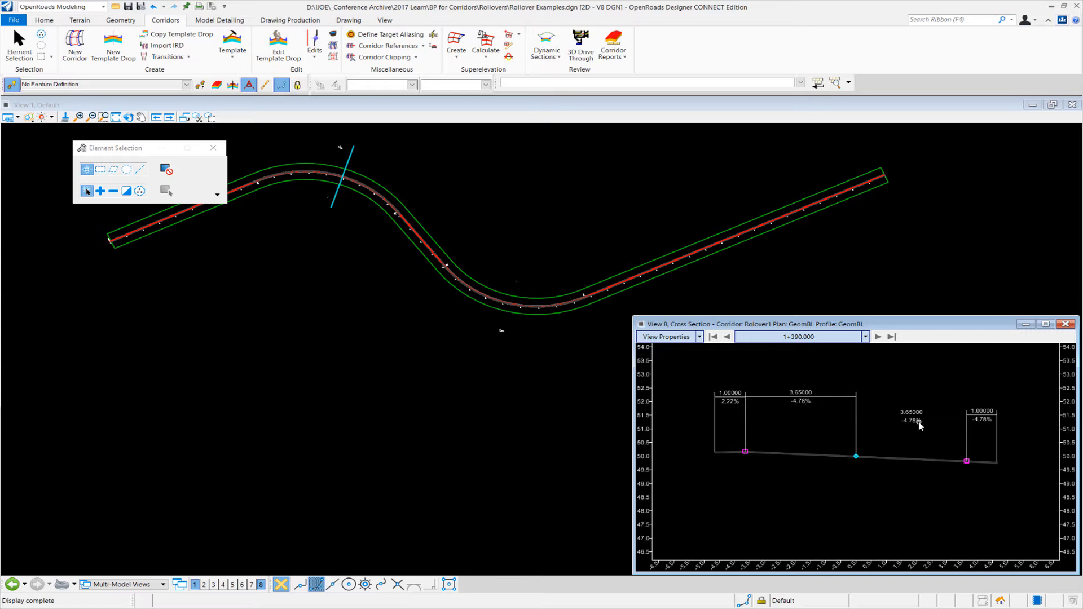
mouse_move(522, 345)
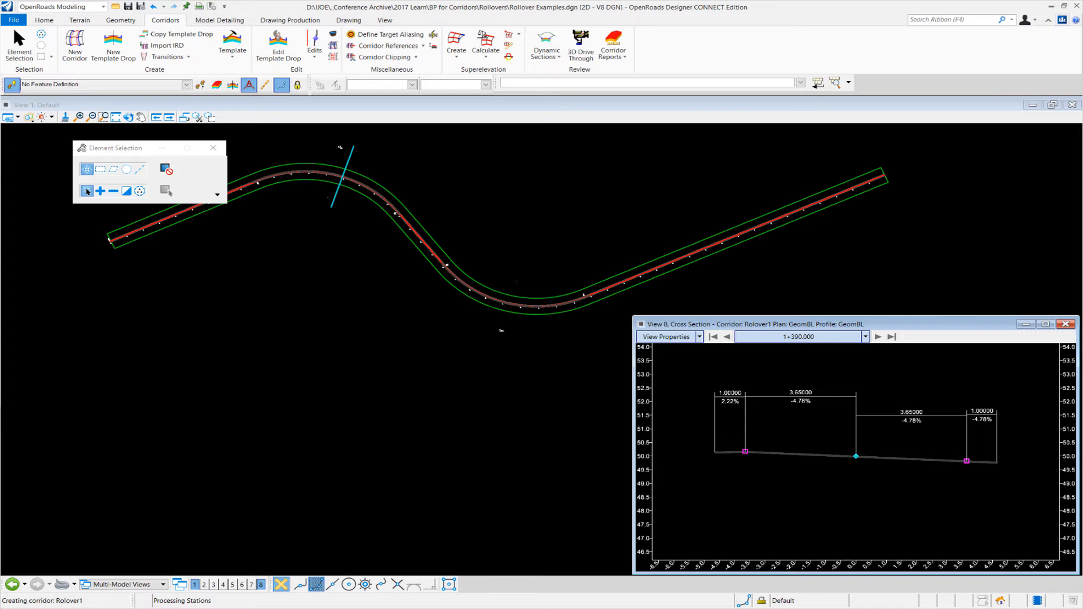
Step: Edit the corridor's 2 Lane Rt 97 template drop and reach the right shoulder point's options
click(277, 49)
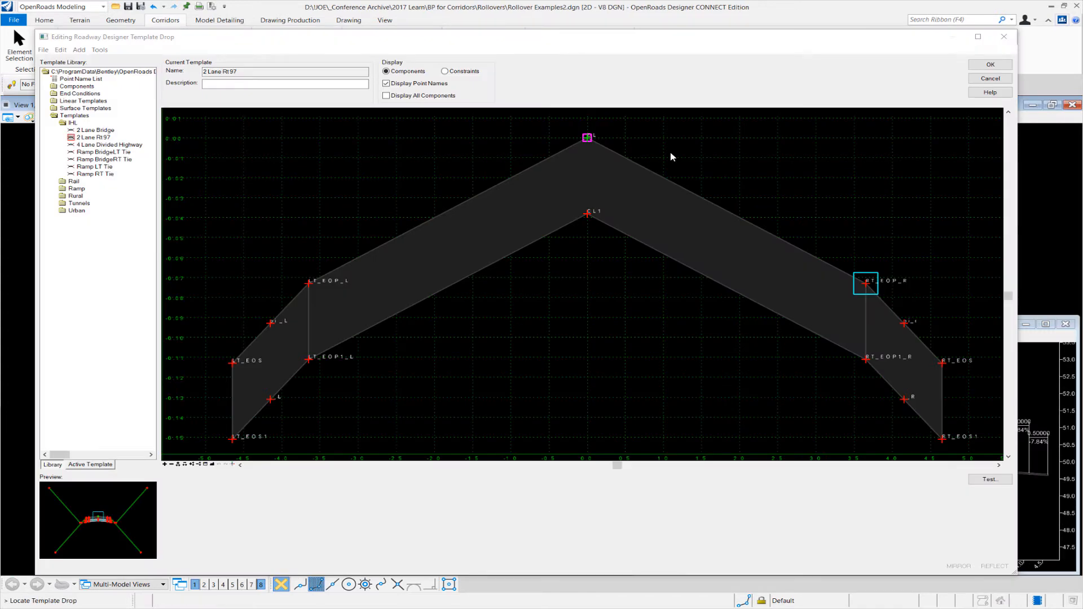
mouse_move(732, 292)
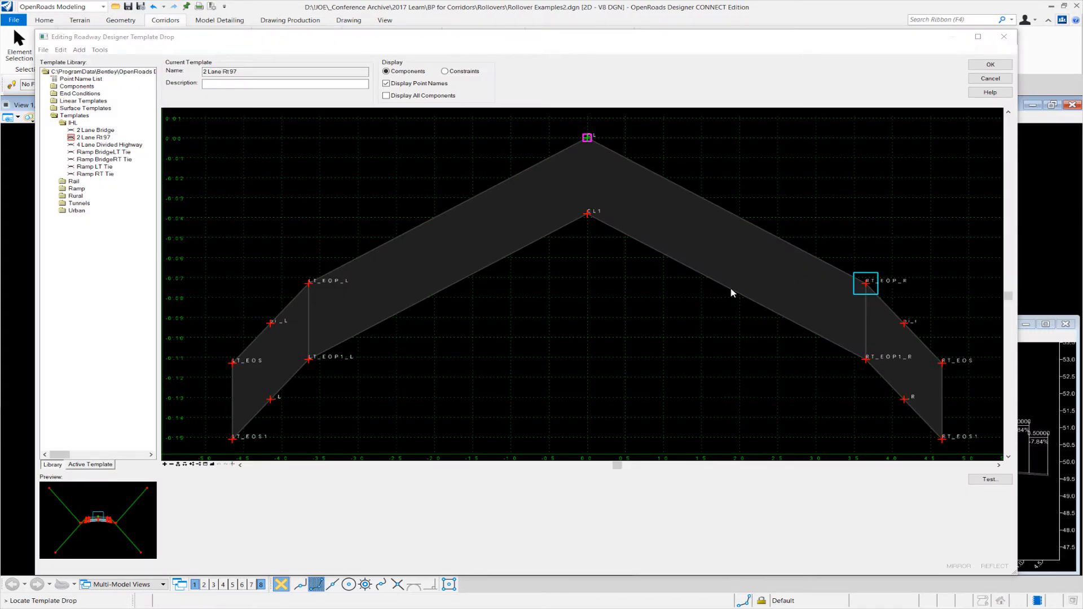
mouse_move(838, 344)
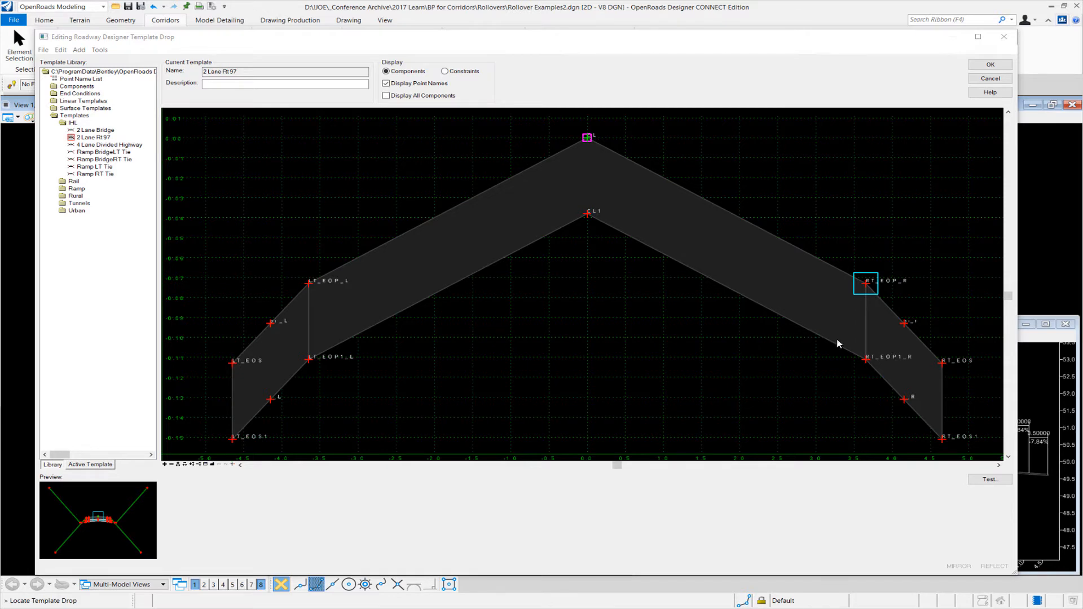
mouse_move(907, 336)
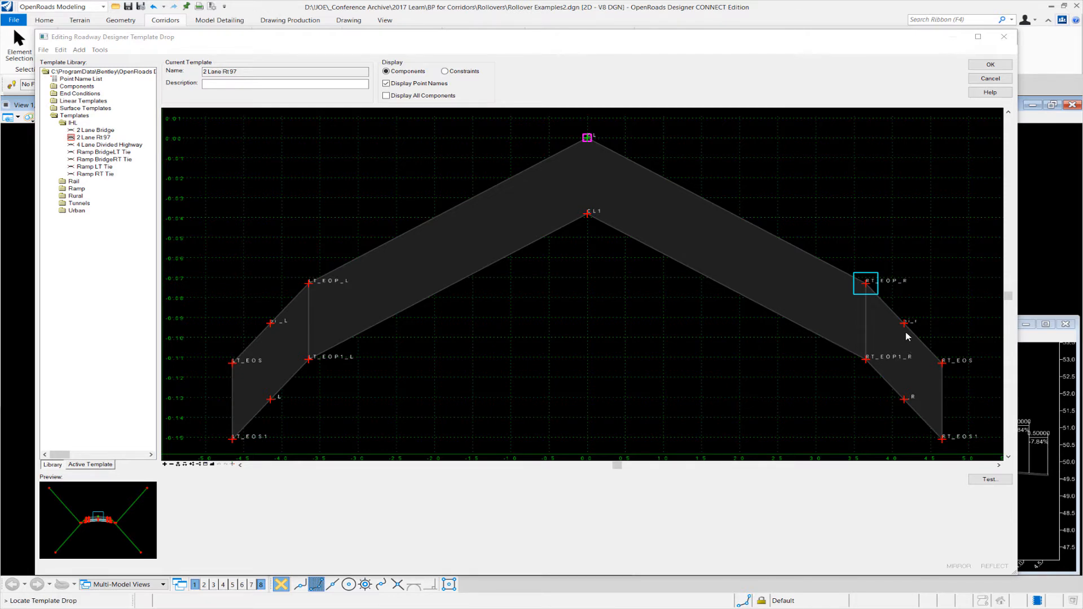
right_click(865, 282)
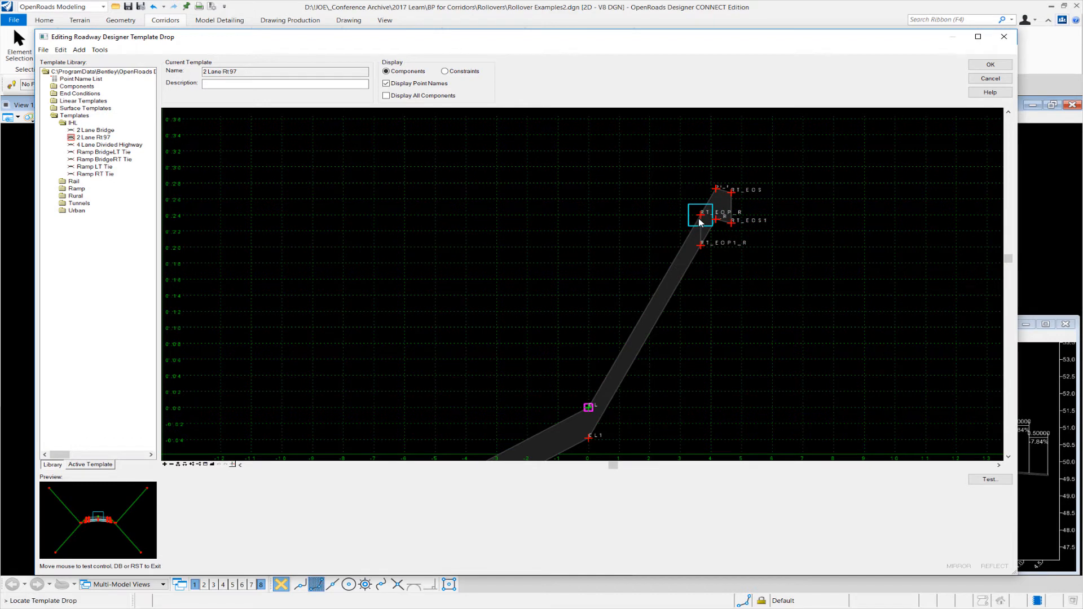
mouse_move(699, 223)
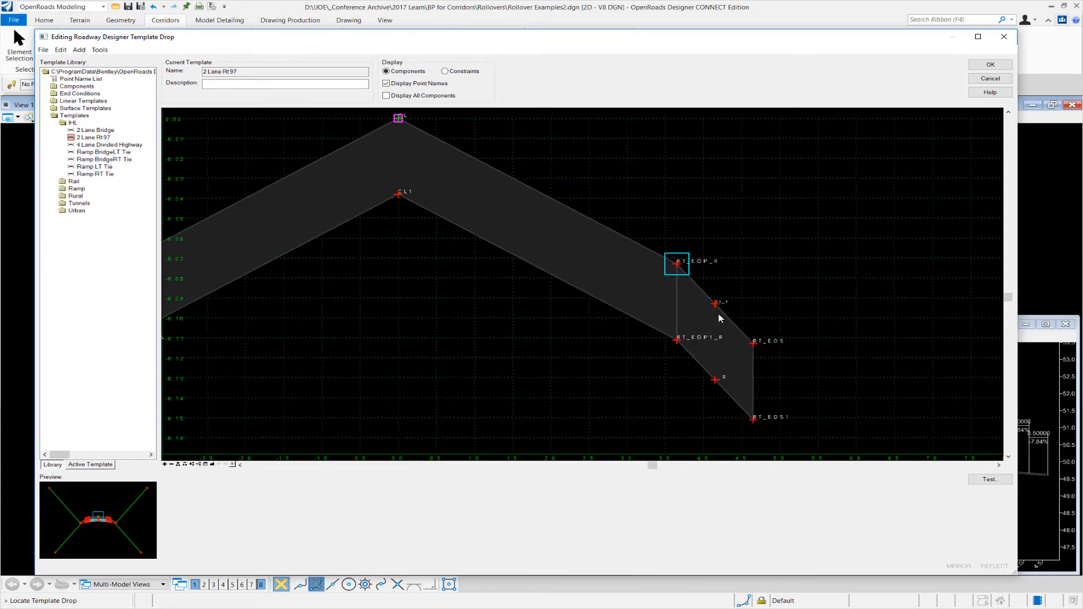
mouse_move(725, 309)
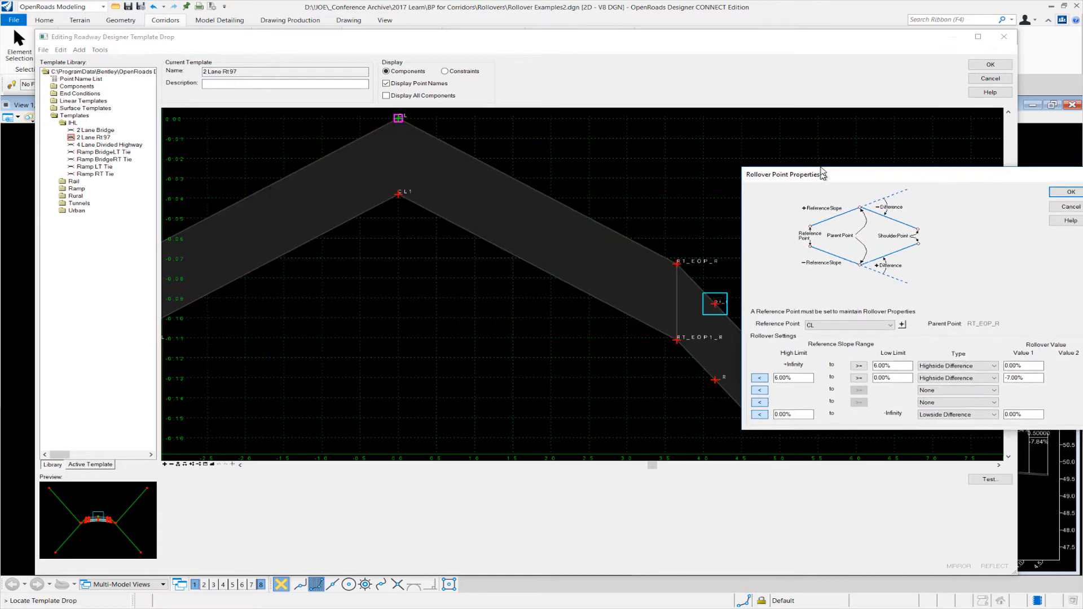
Step: Set the first slope range low limit to 6.00% with -7.00% highside difference from CL and confirm
drag(783, 174, 765, 157)
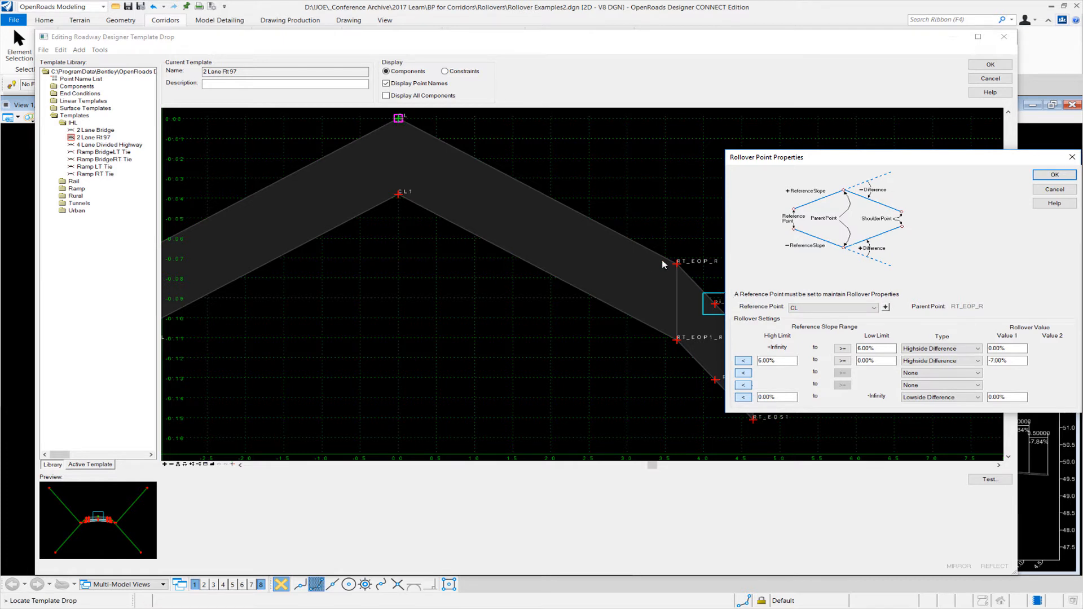
mouse_move(966, 313)
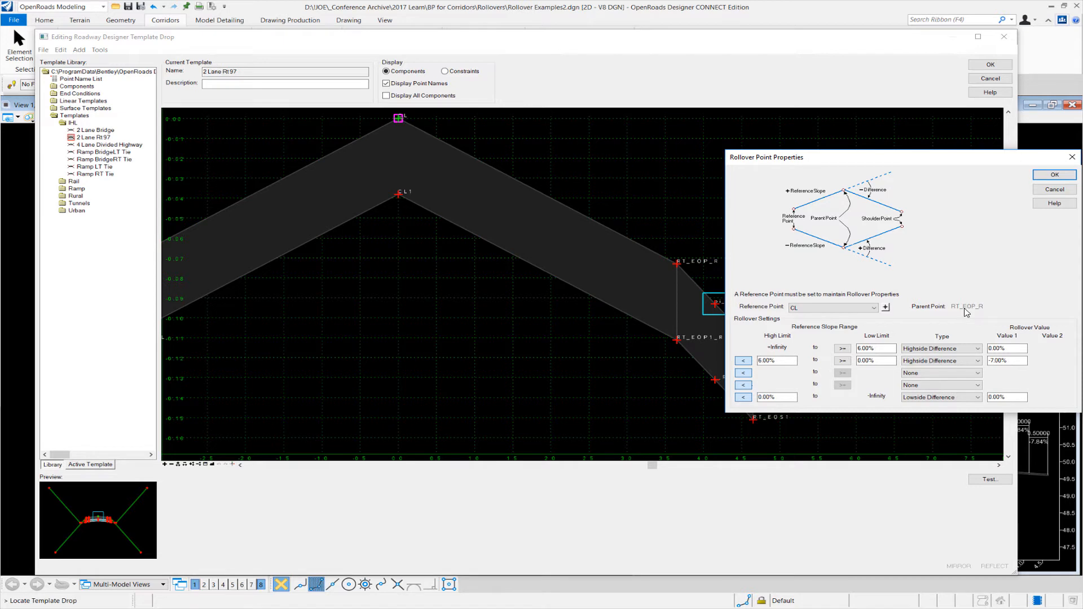
mouse_move(771, 351)
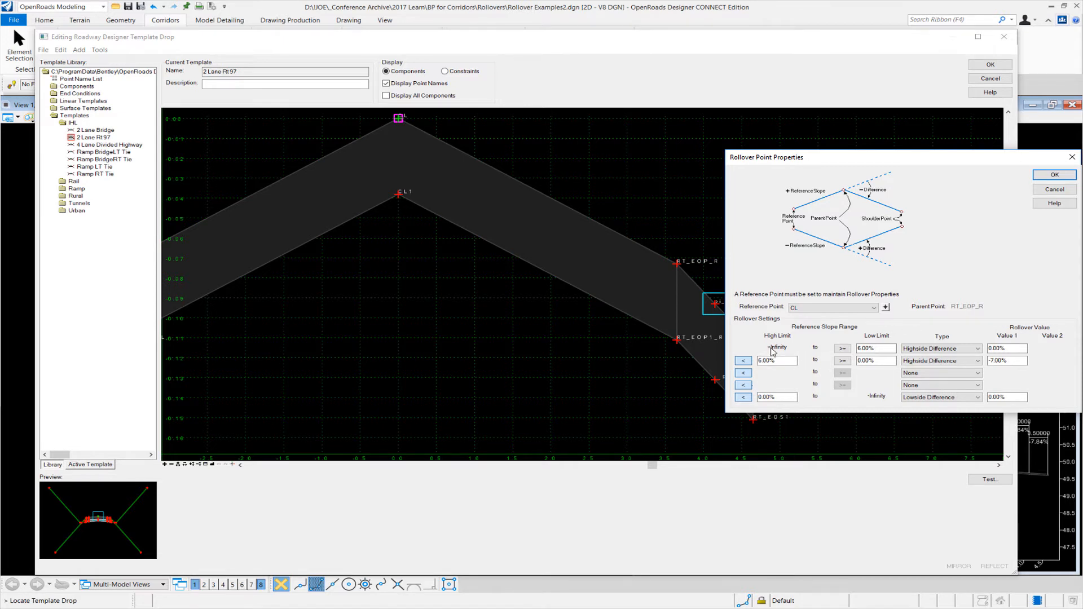
click(873, 349)
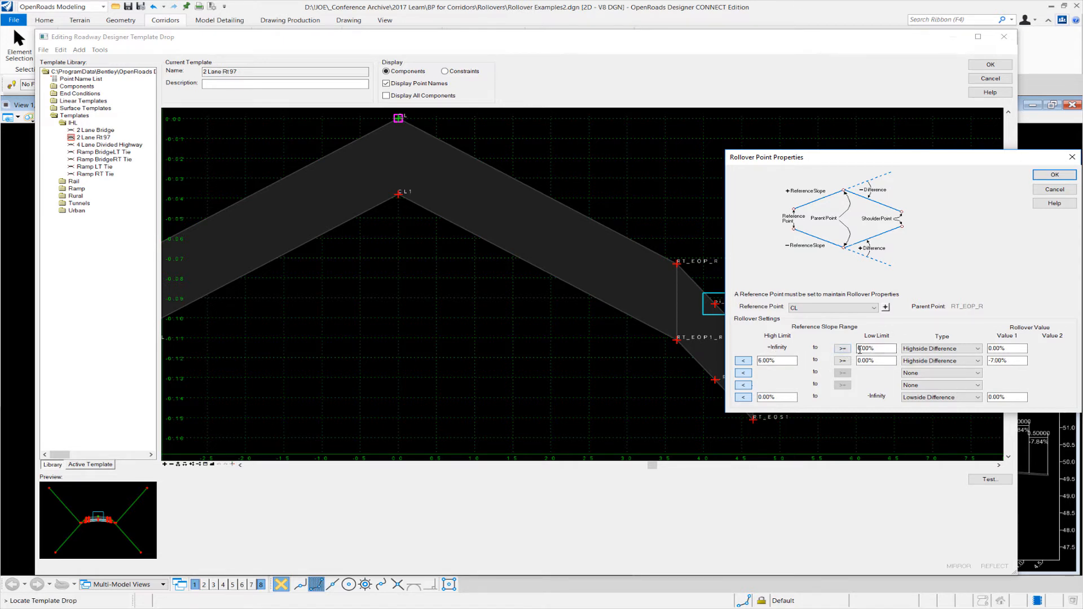
text(6.00%)
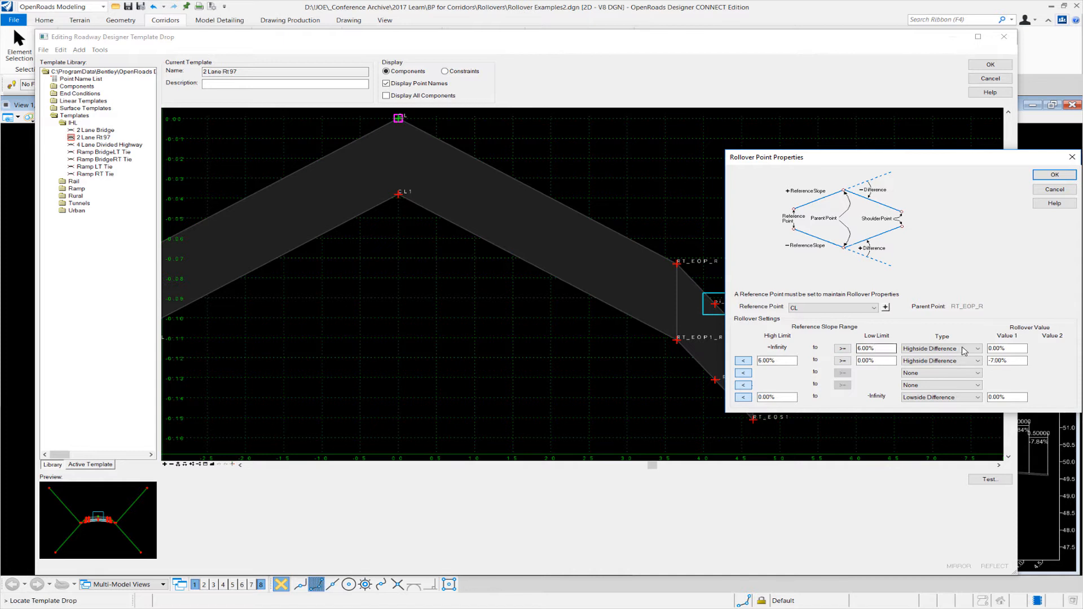
click(1005, 348)
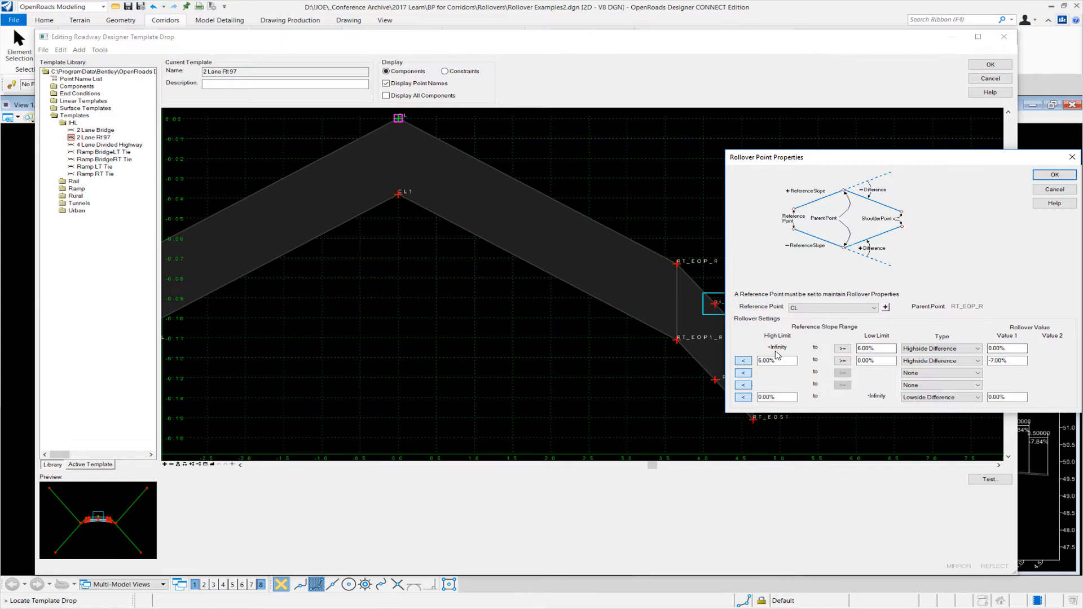
mouse_move(773, 345)
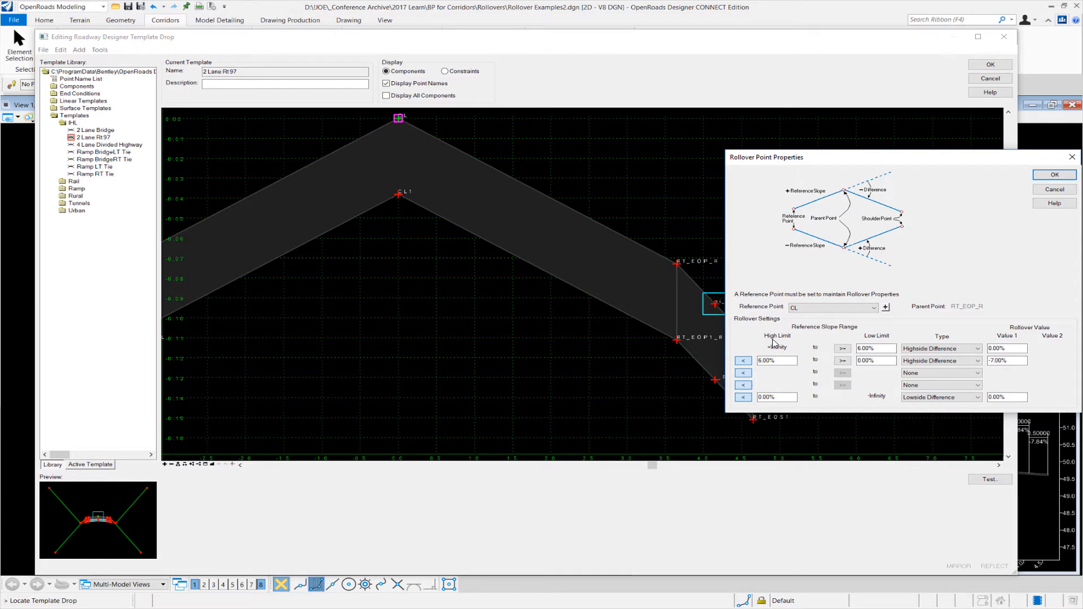
click(774, 361)
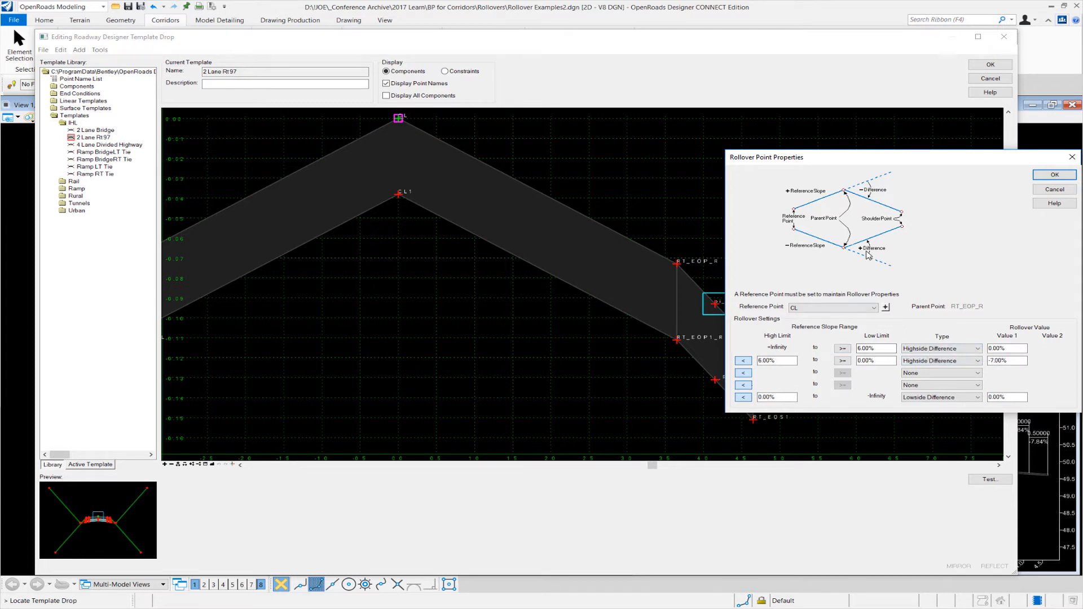
mouse_move(790, 351)
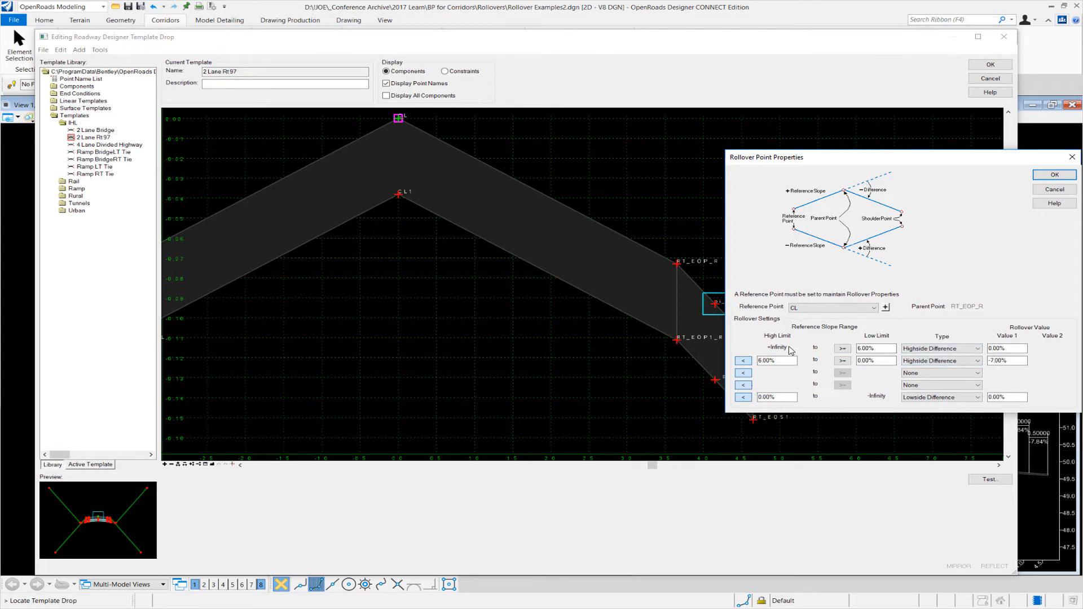
mouse_move(826, 325)
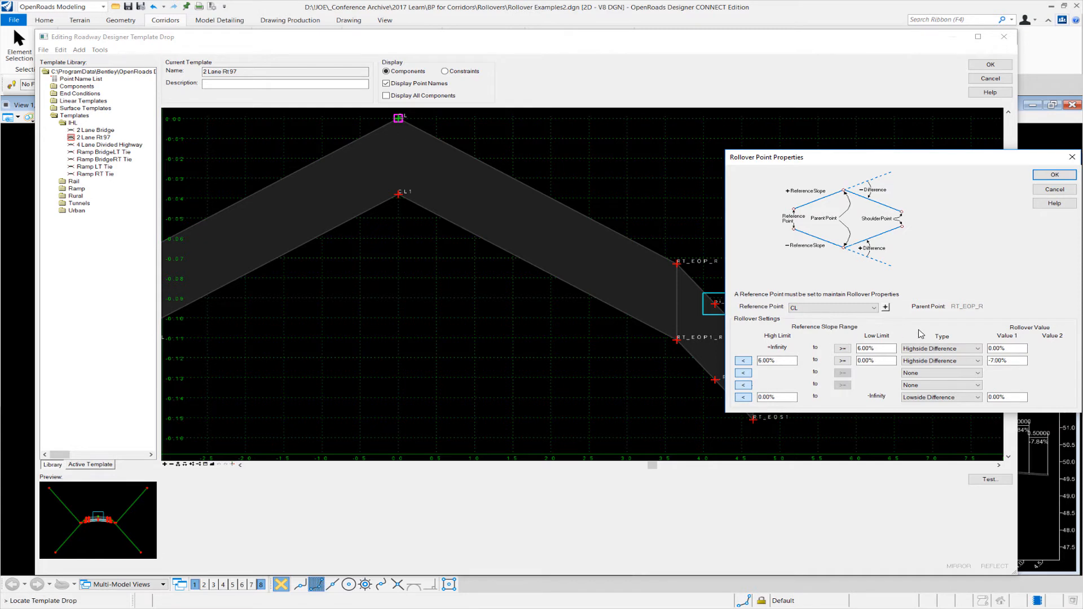
mouse_move(938, 335)
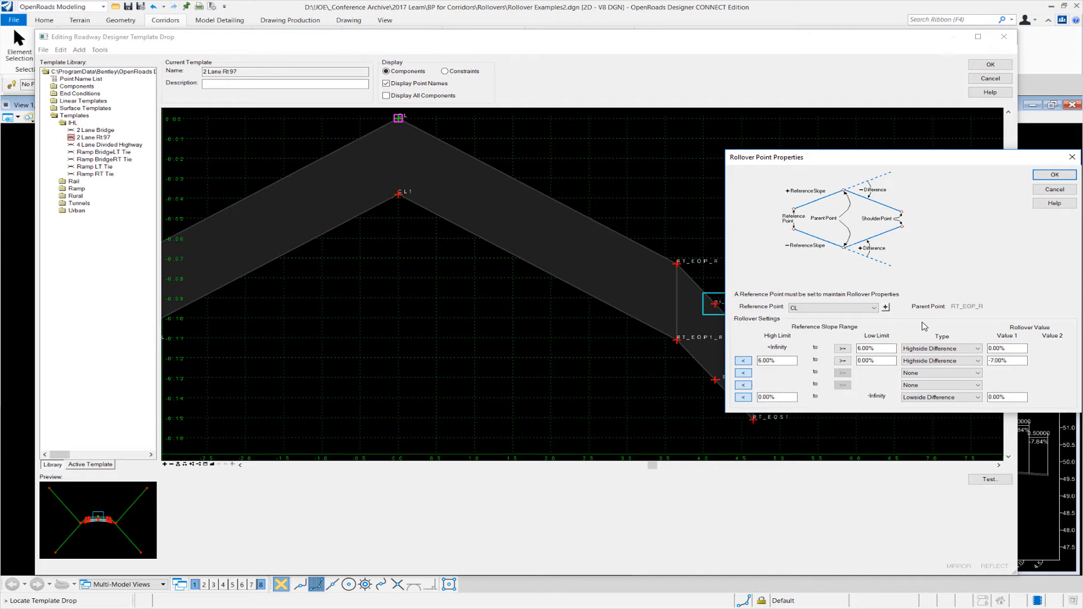
click(775, 397)
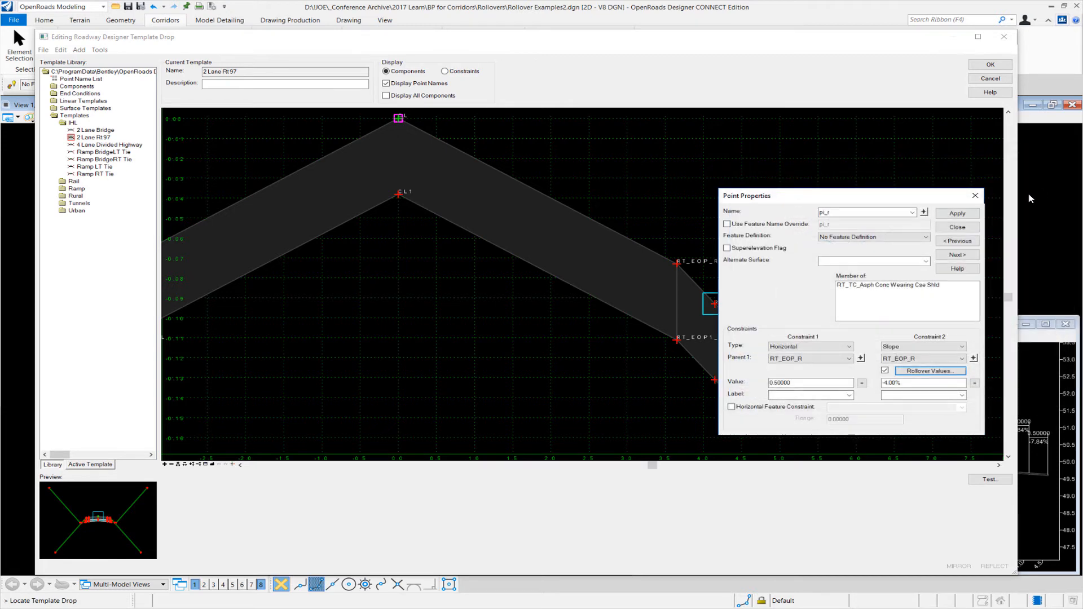
click(956, 227)
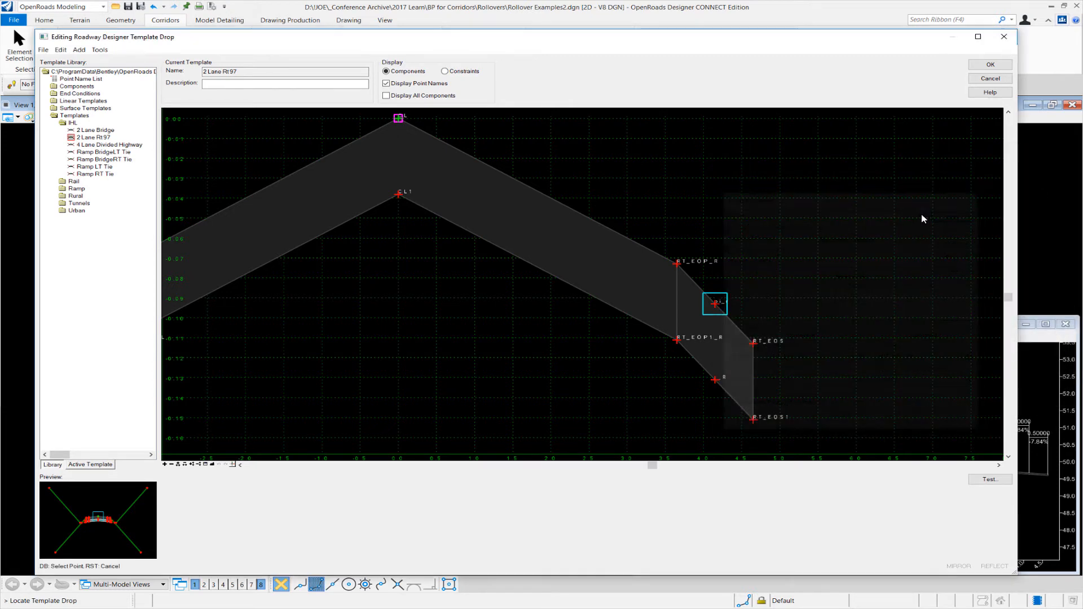
double_click(715, 304)
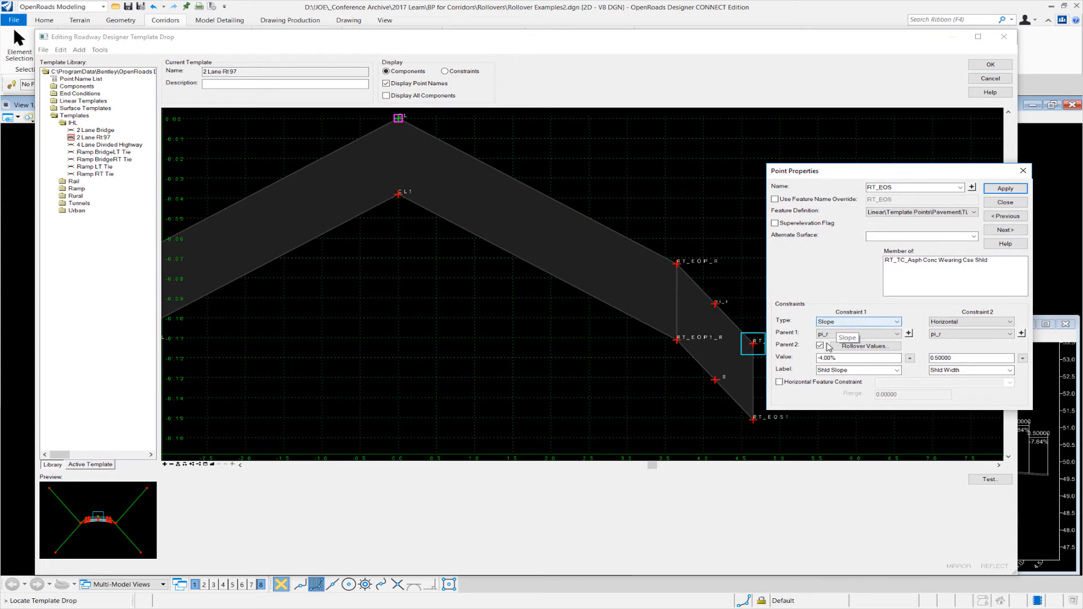
mouse_move(718, 309)
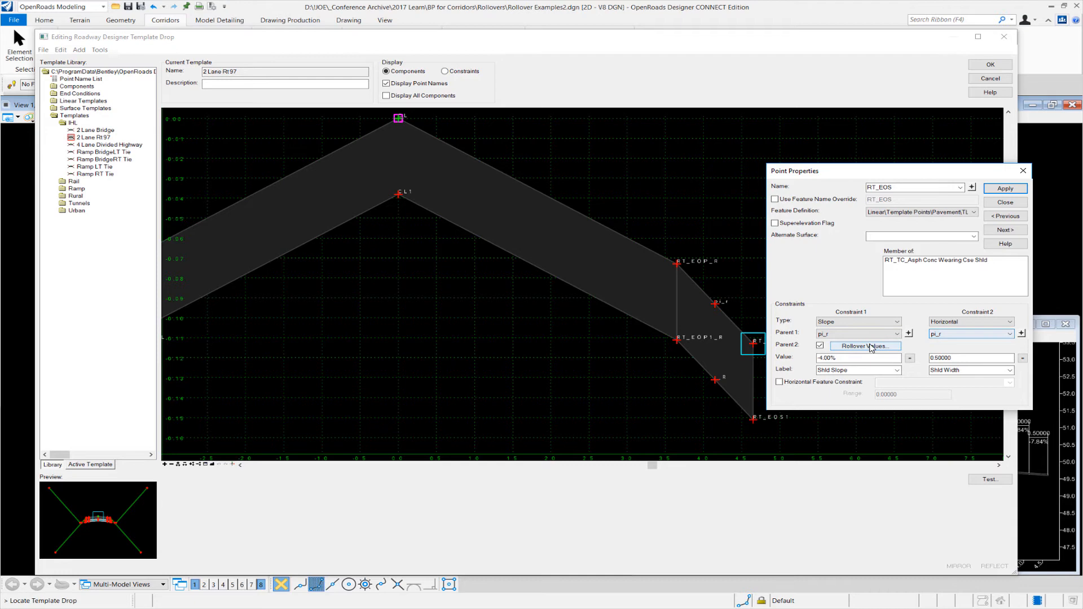
click(866, 347)
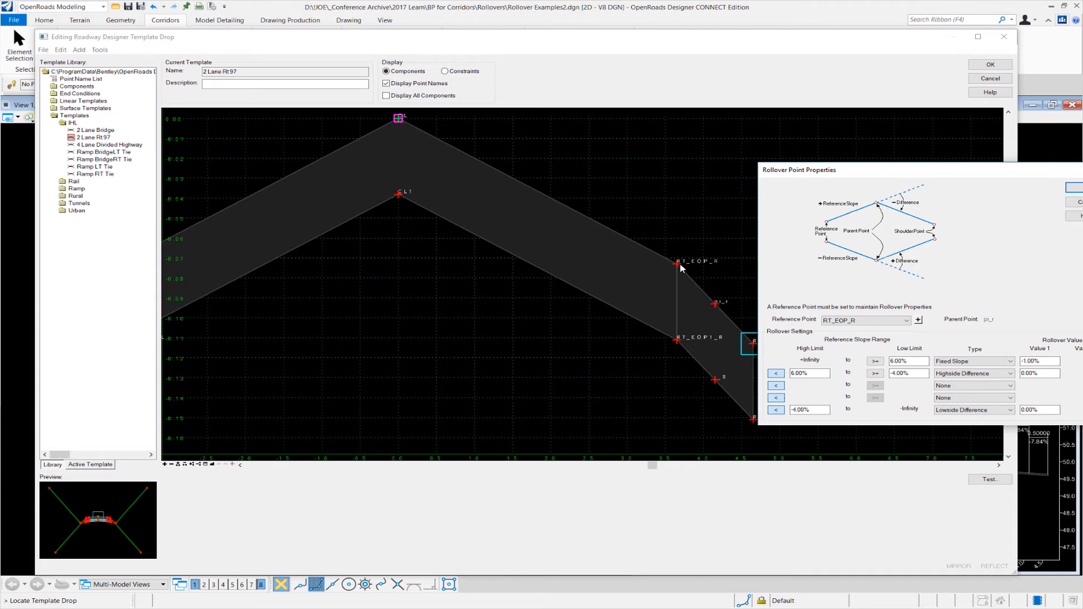
mouse_move(820, 275)
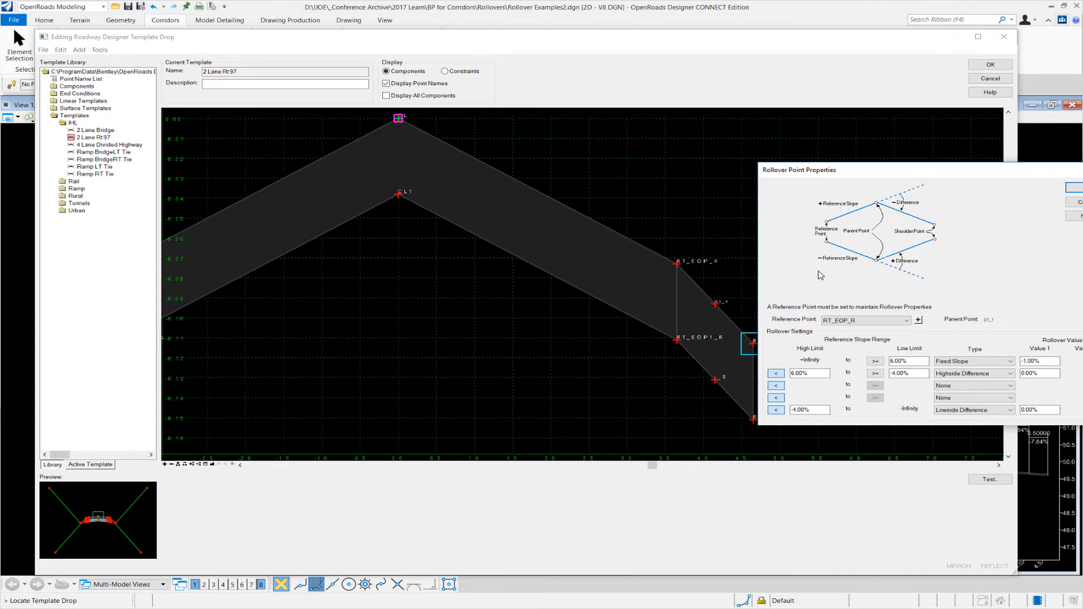
mouse_move(778, 287)
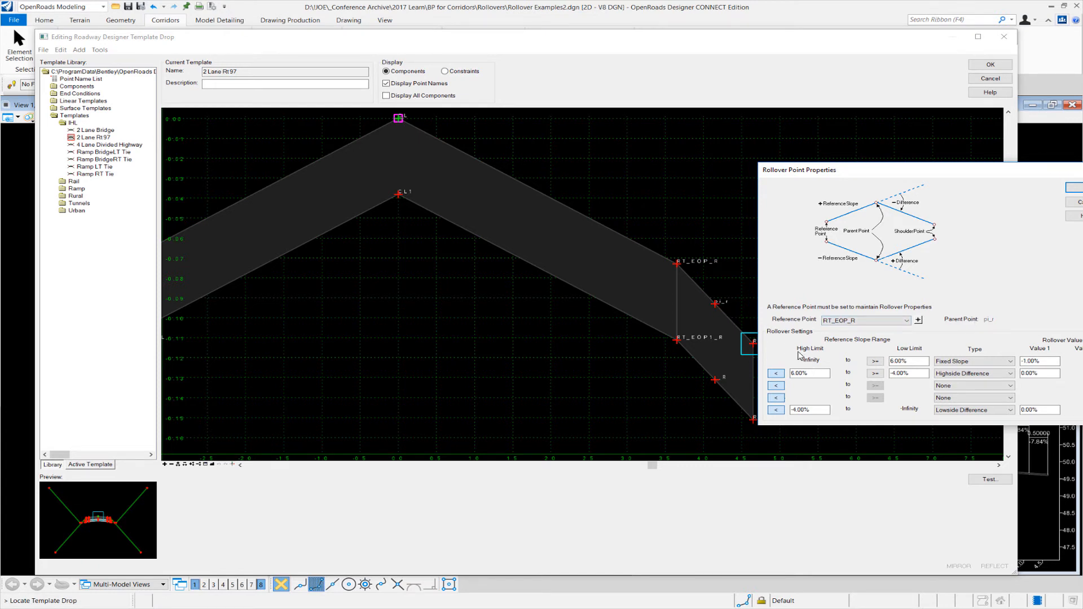
click(904, 361)
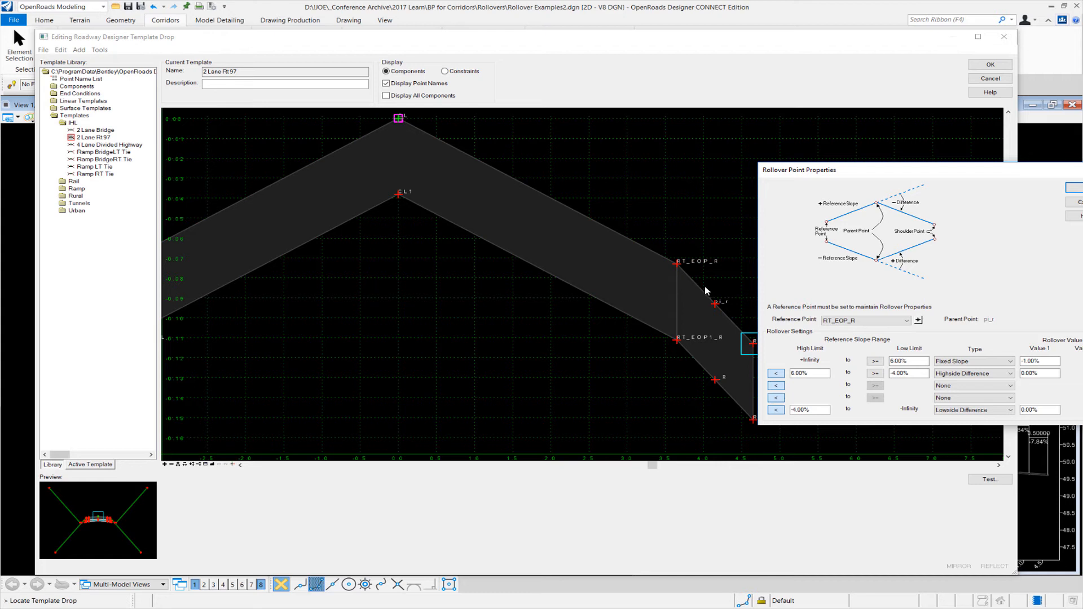
mouse_move(712, 301)
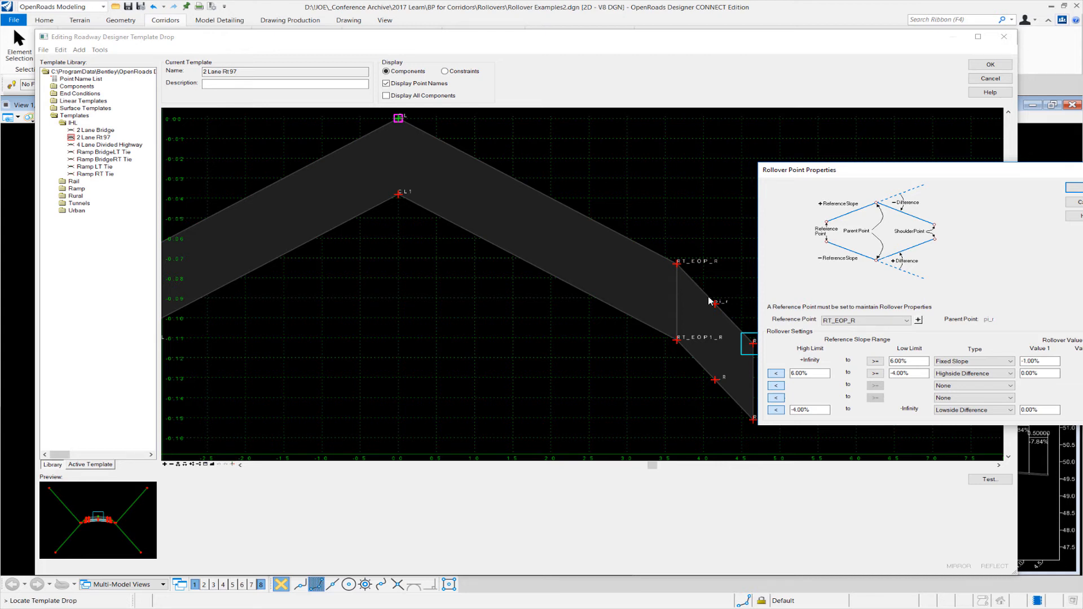
mouse_move(743, 332)
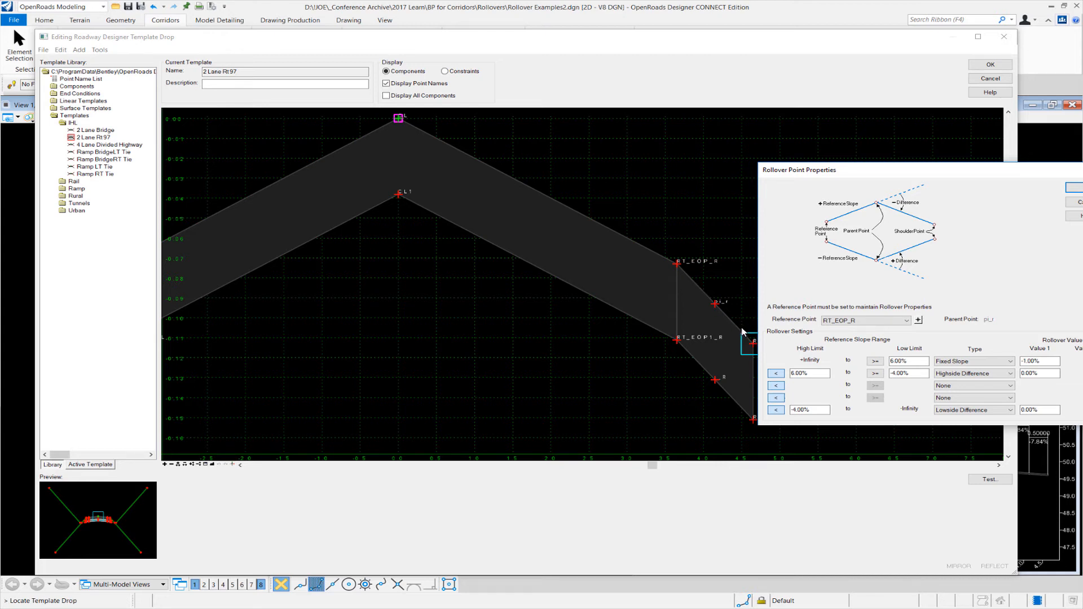
mouse_move(744, 332)
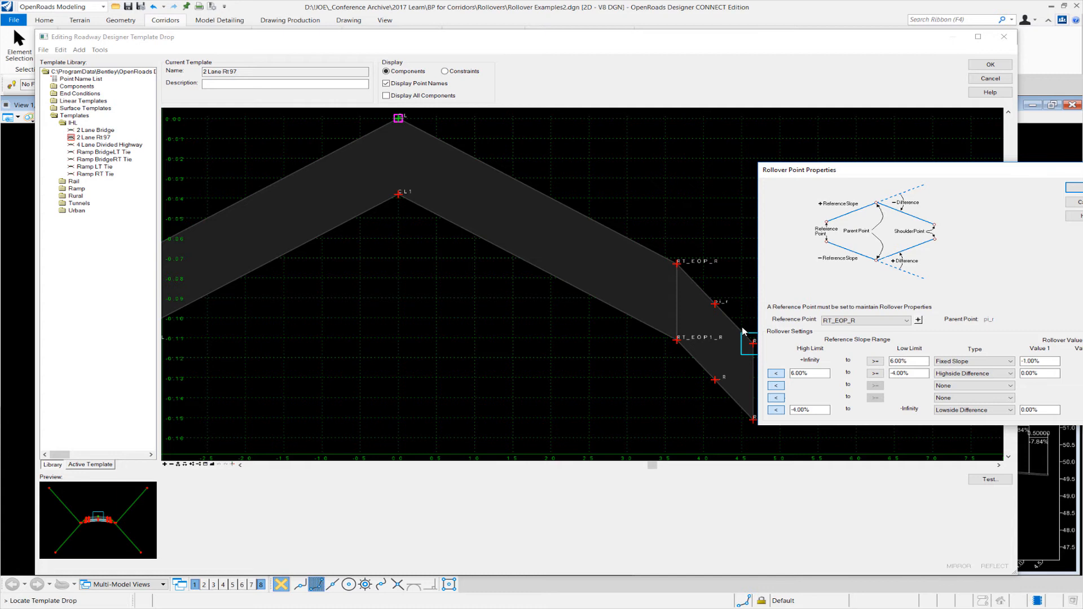
mouse_move(739, 318)
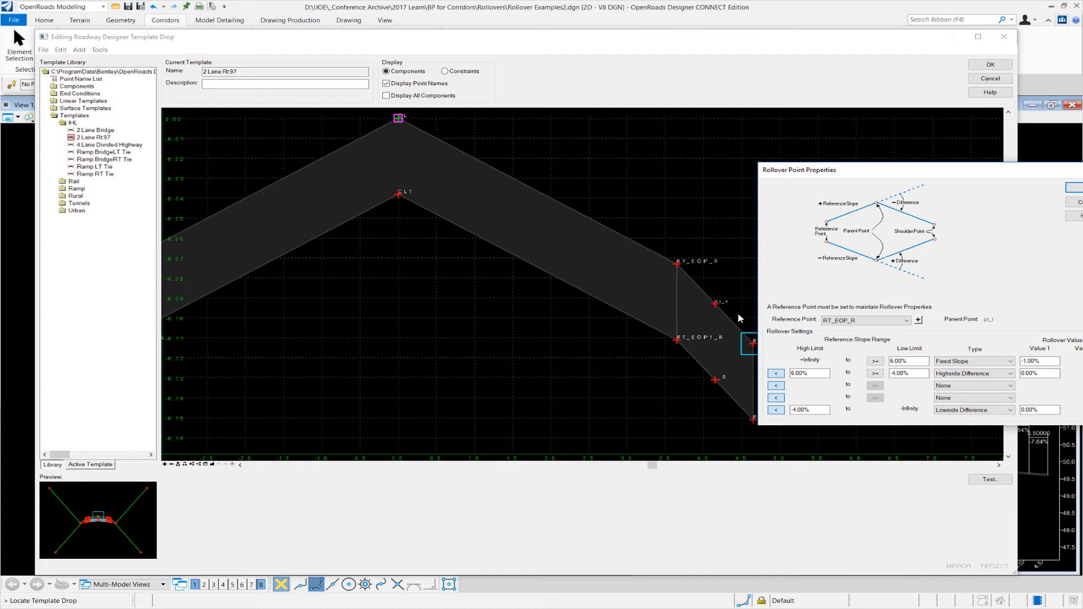
click(808, 373)
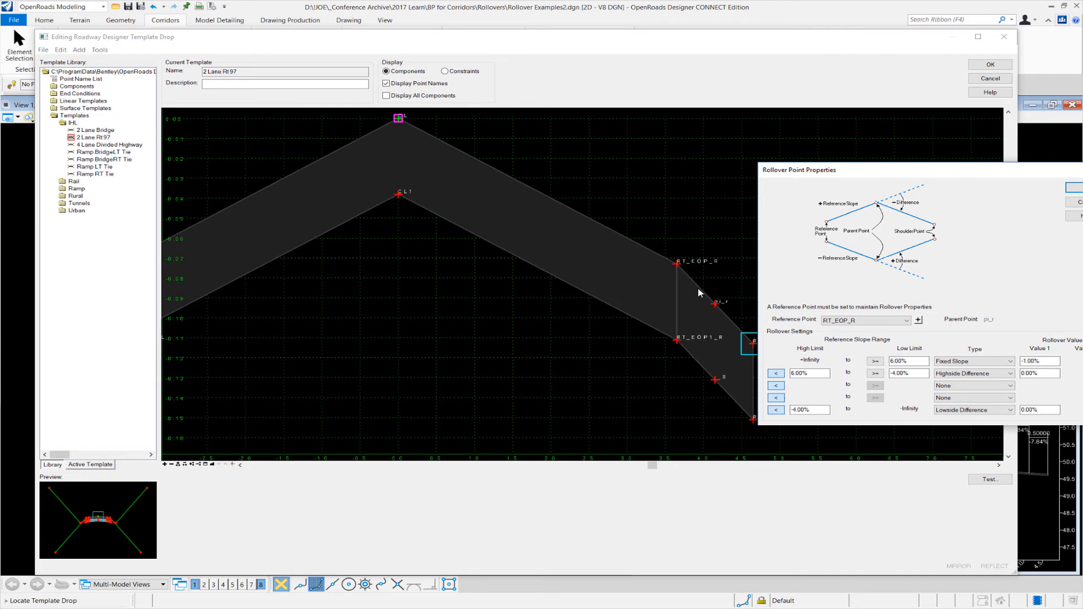
click(1038, 373)
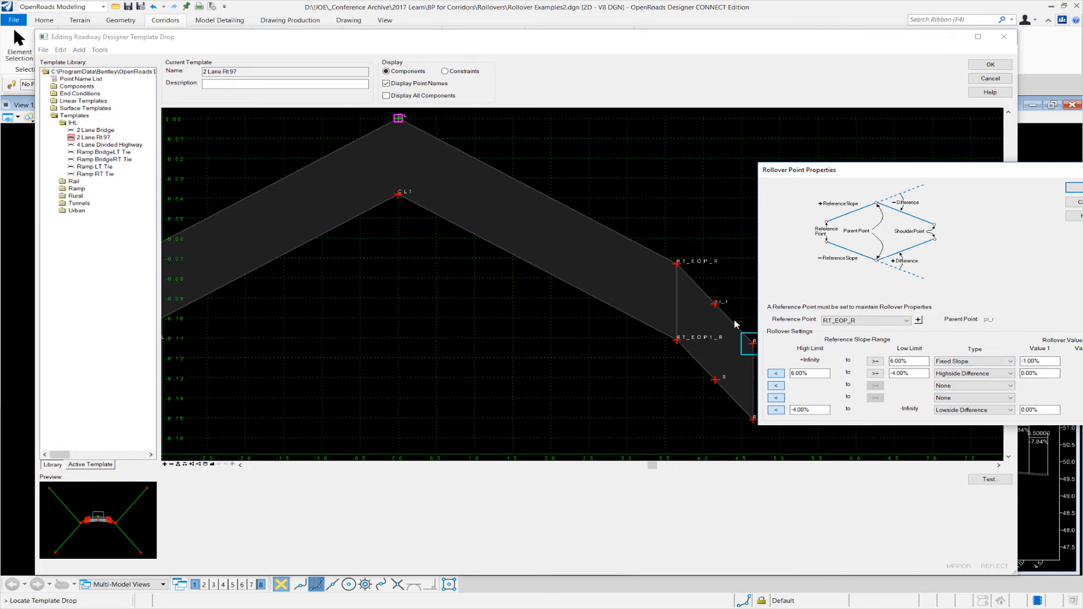
mouse_move(758, 350)
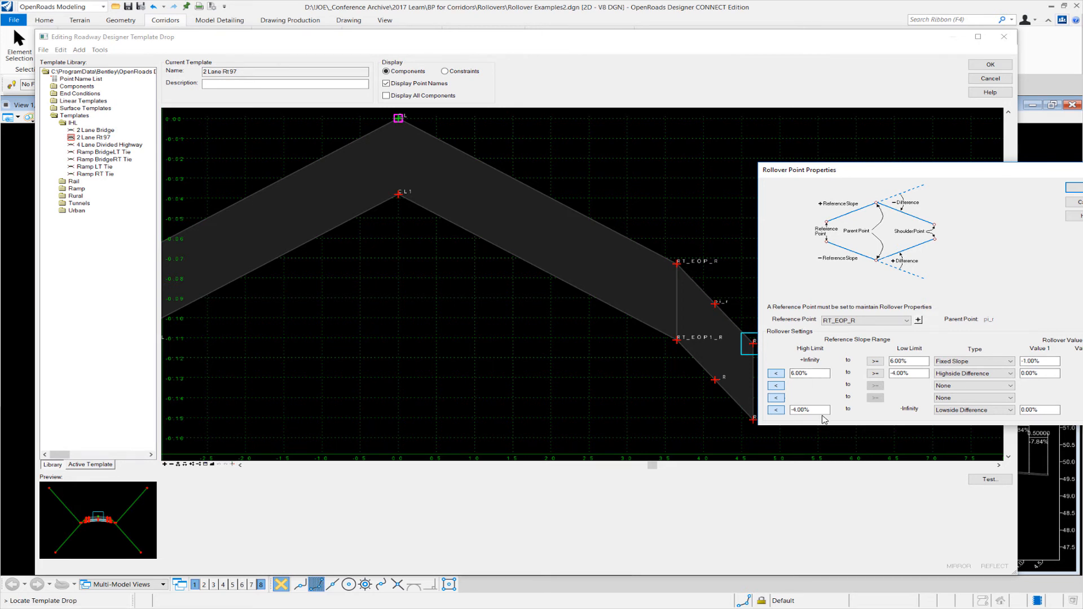
click(808, 409)
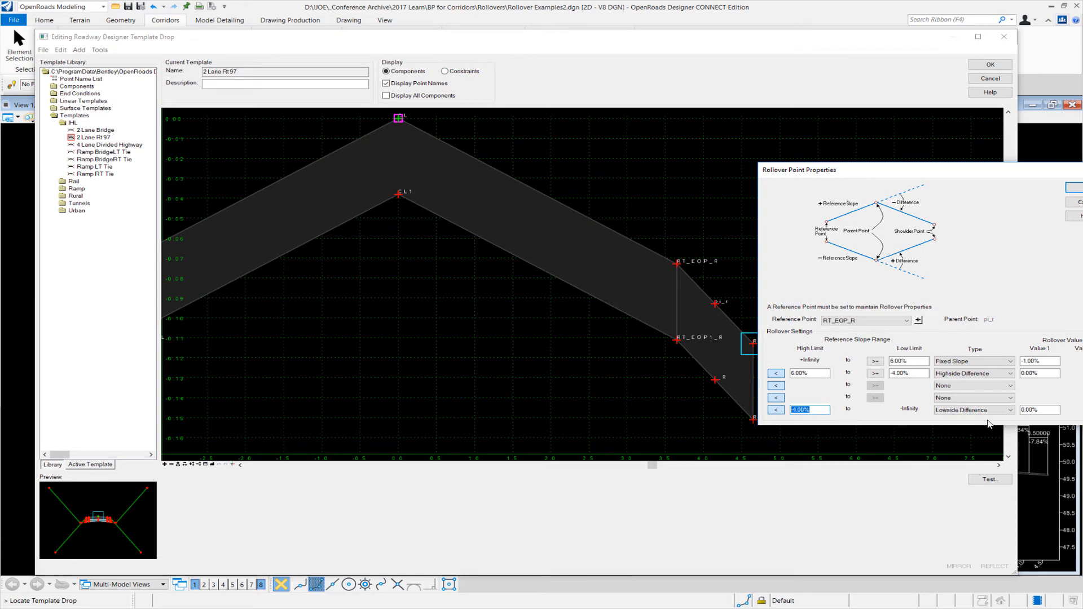
Step: Close template editing to return to the corridor plan with the cross section at 1+386
click(973, 409)
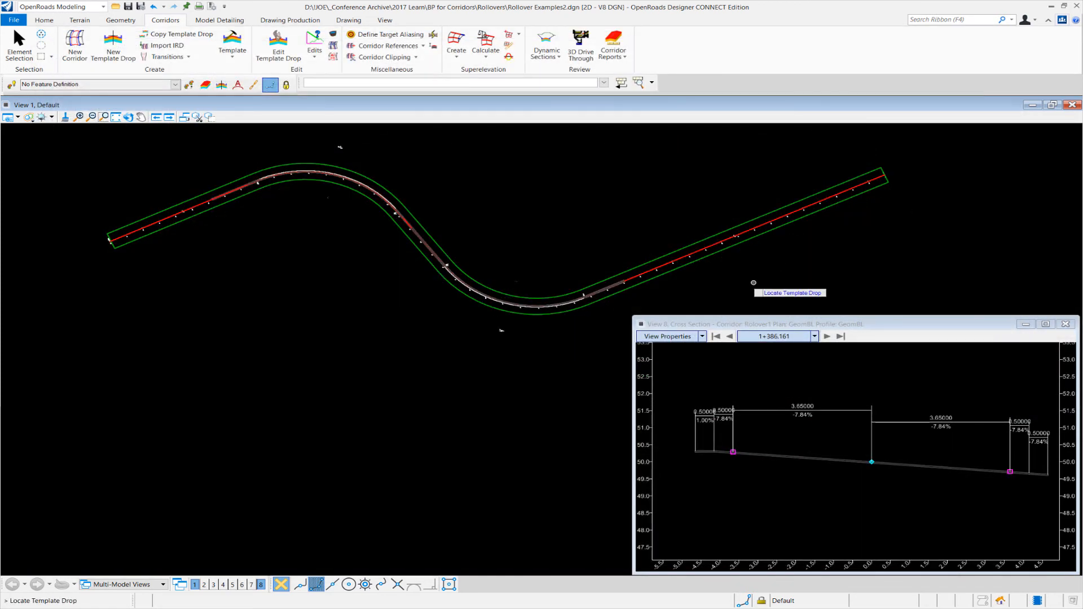
mouse_move(736, 398)
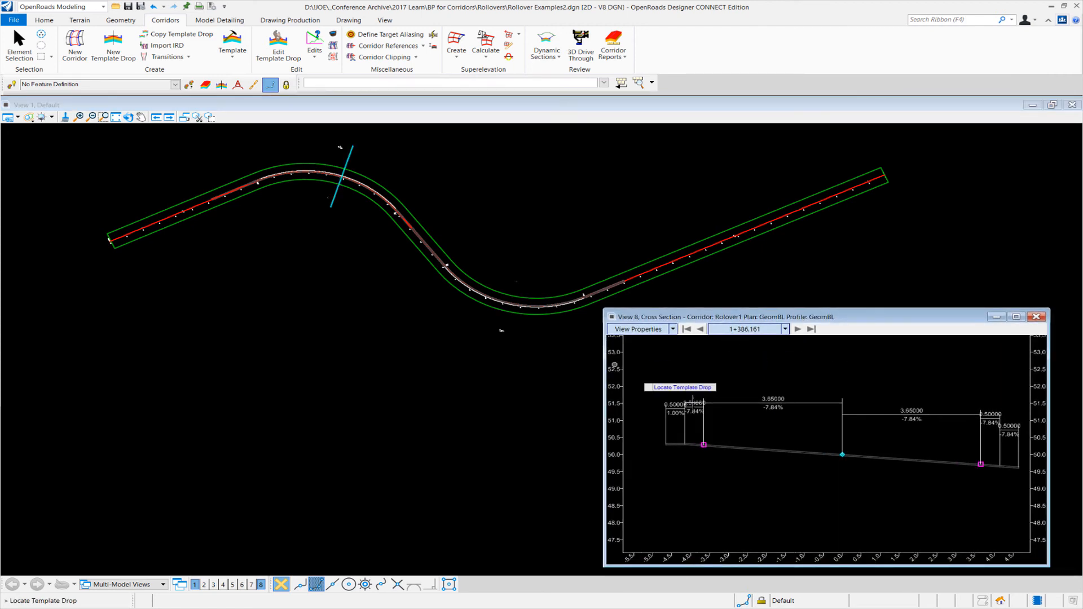
mouse_move(771, 420)
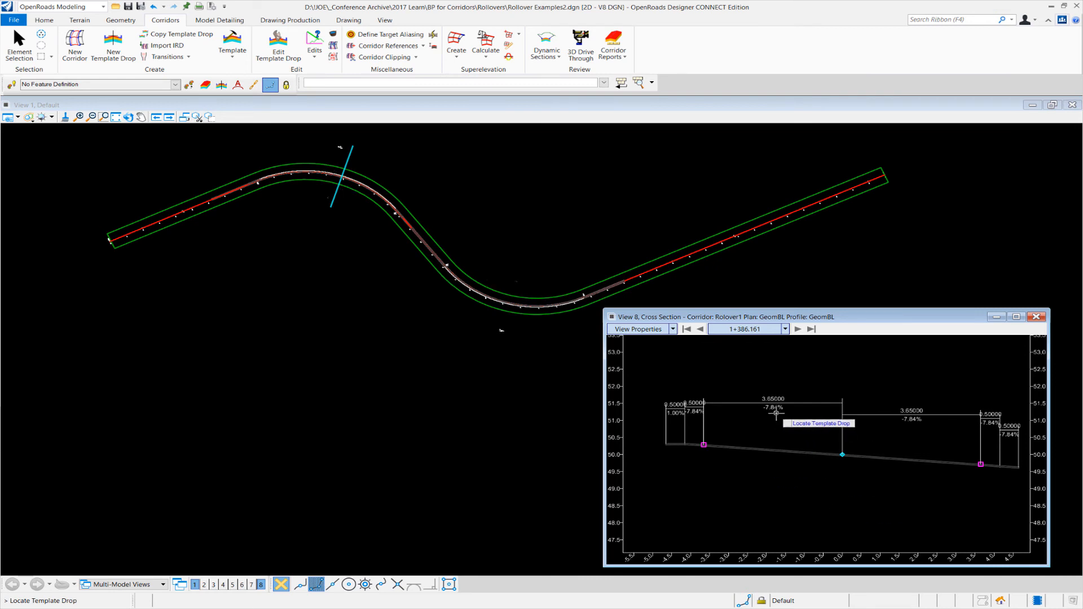
mouse_move(690, 414)
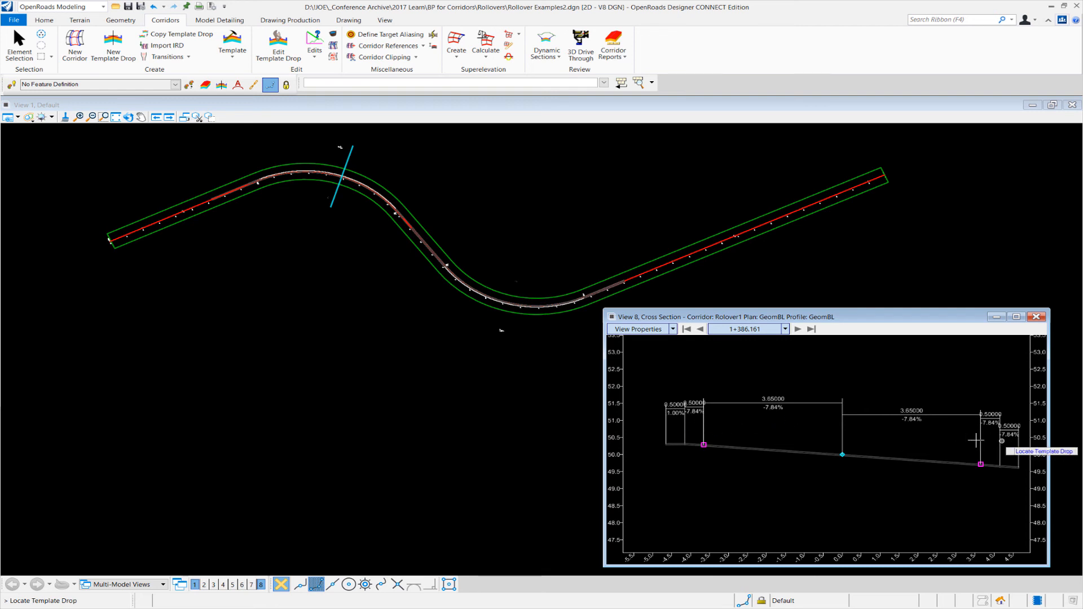
mouse_move(924, 436)
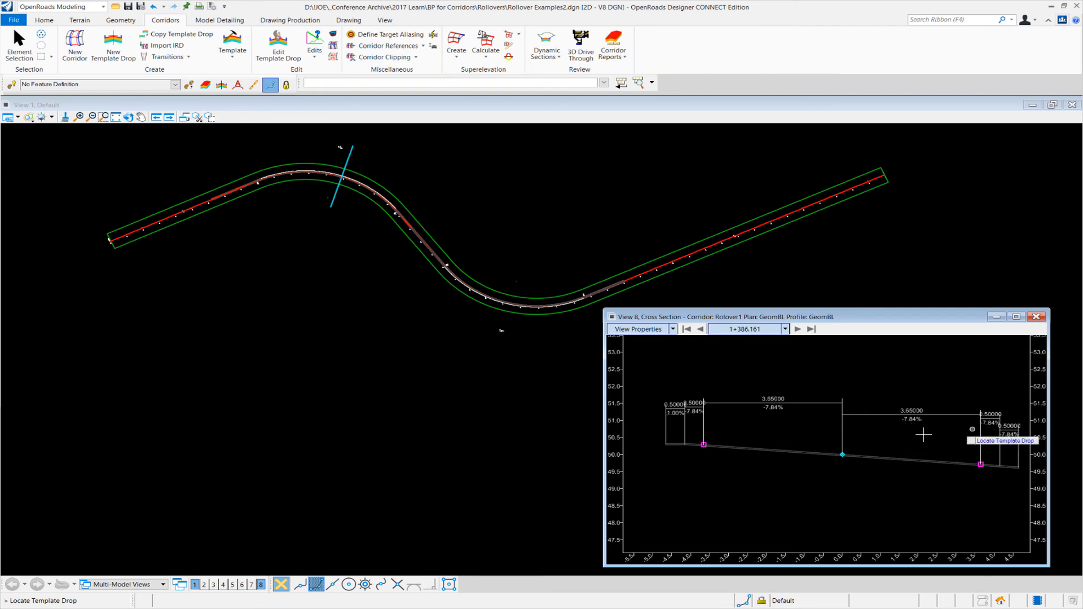
mouse_move(725, 379)
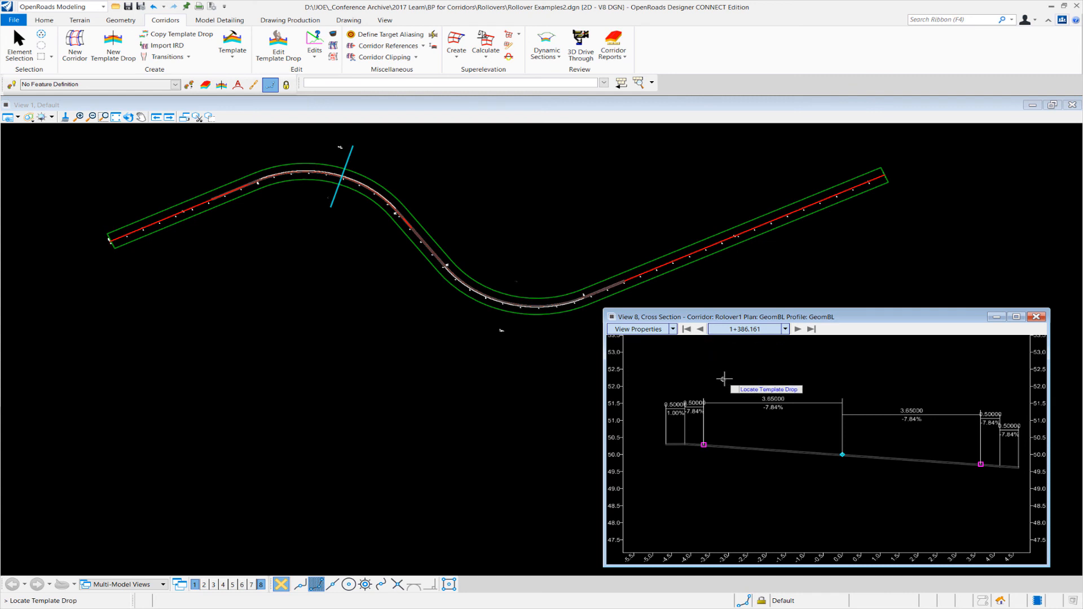
Step: Step the cross-section back station by station from about 0+964 to 0+820.000
right_click(724, 379)
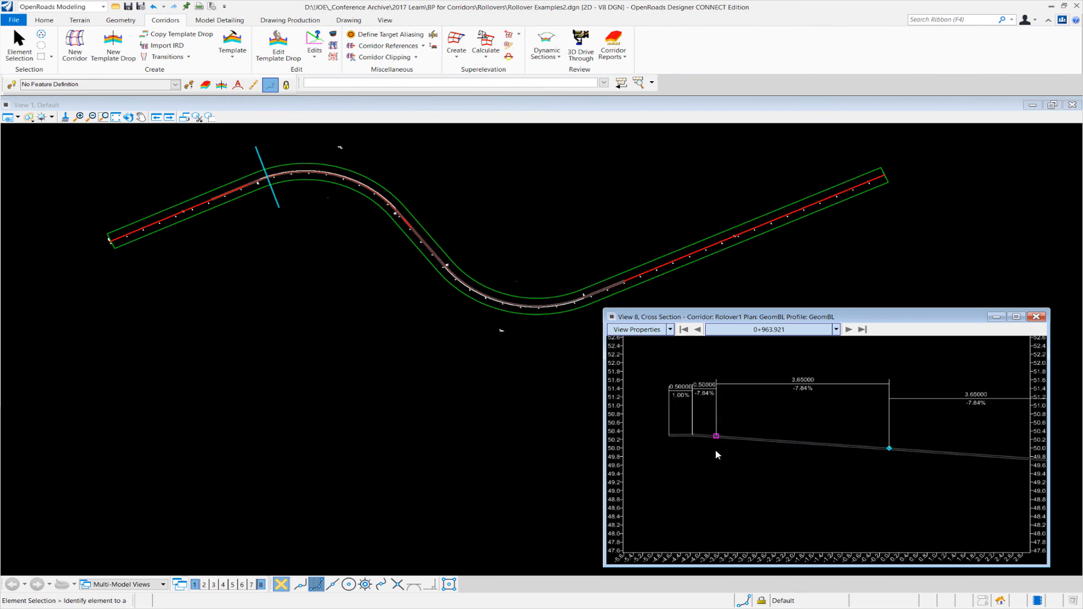
click(697, 328)
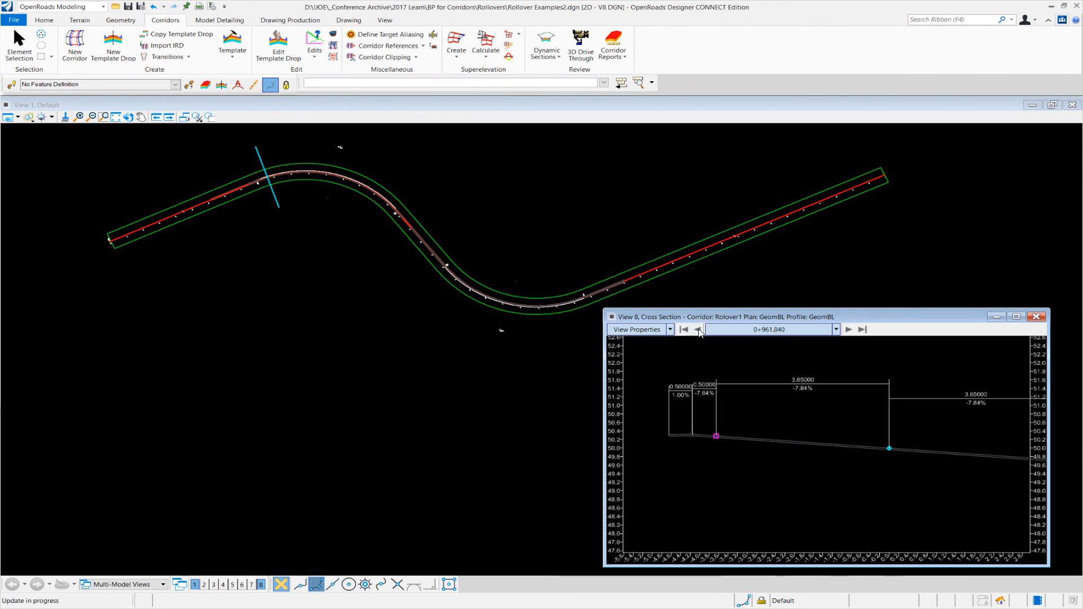
click(696, 328)
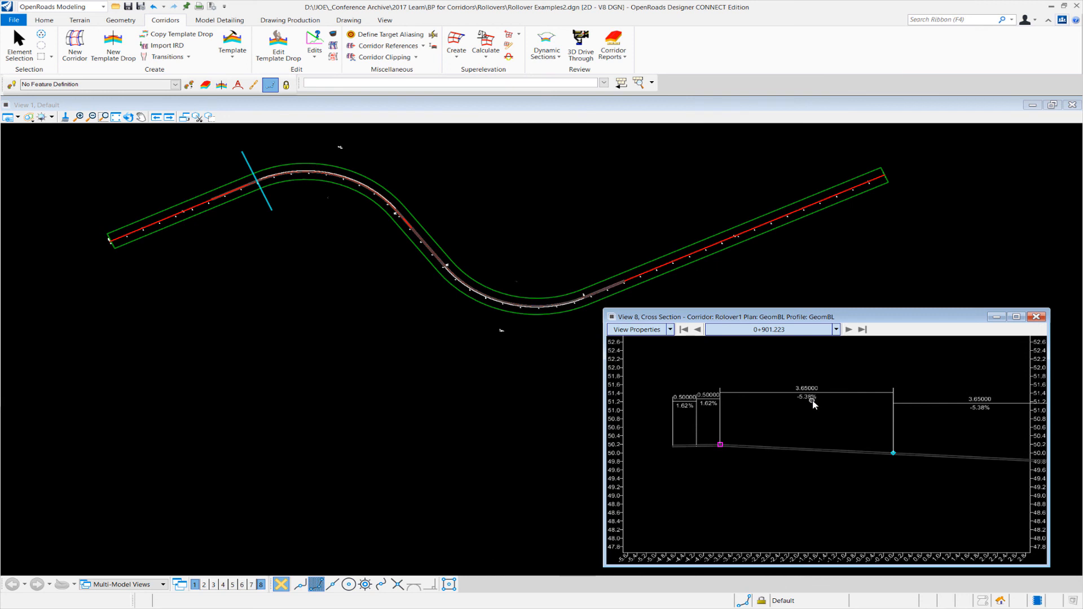
mouse_move(709, 410)
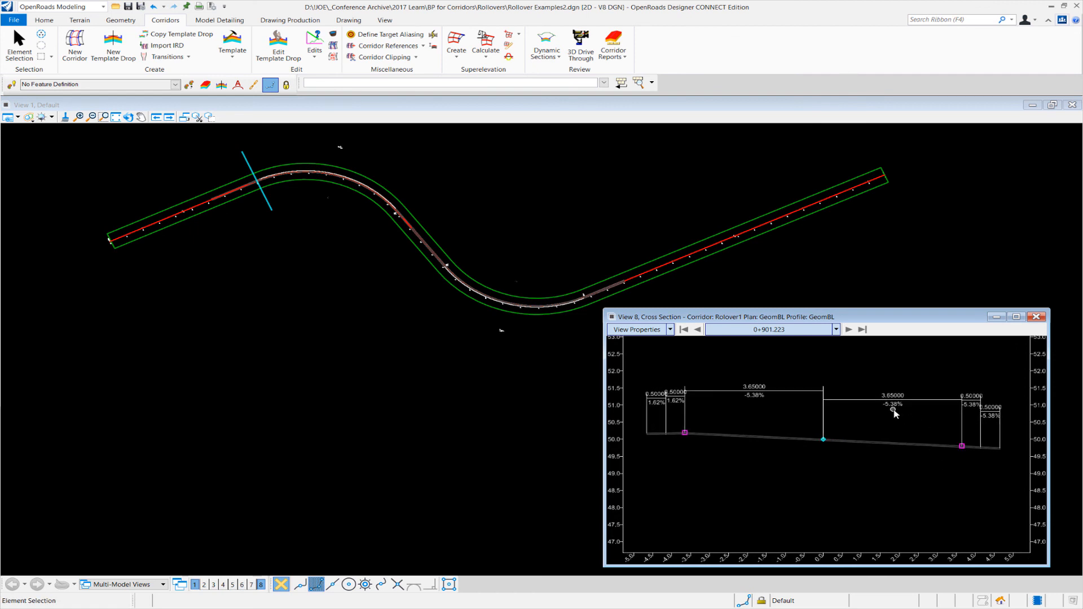
mouse_move(964, 411)
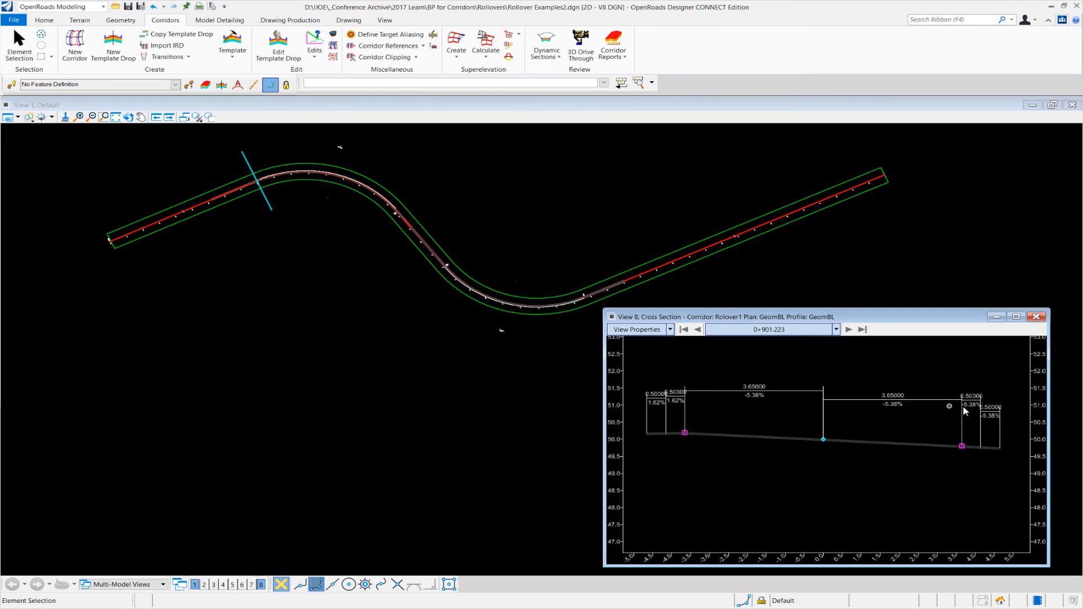
mouse_move(711, 338)
text(0+870.000)
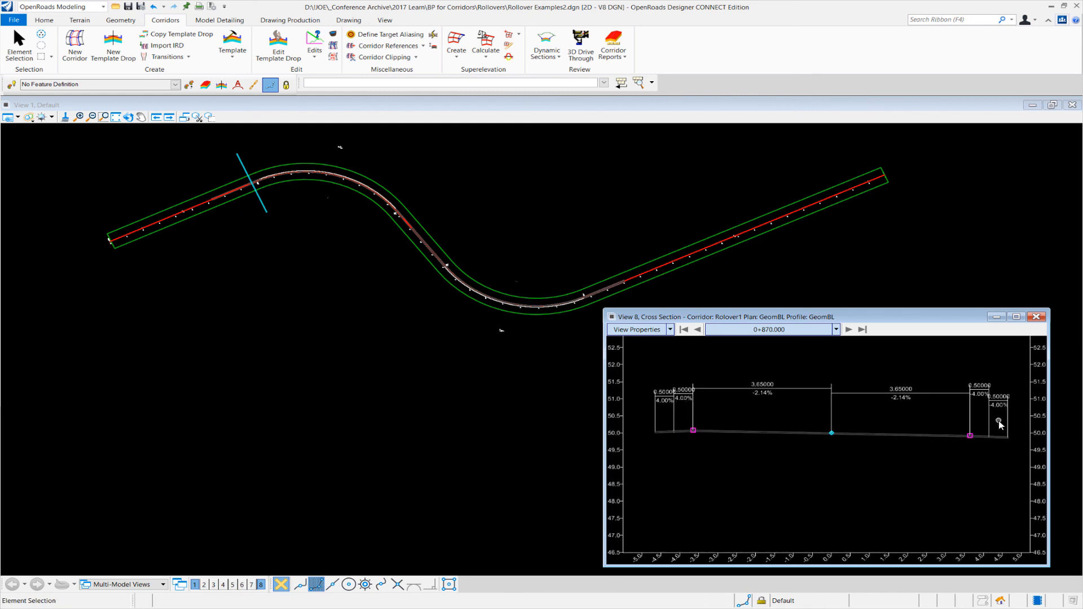
click(696, 328)
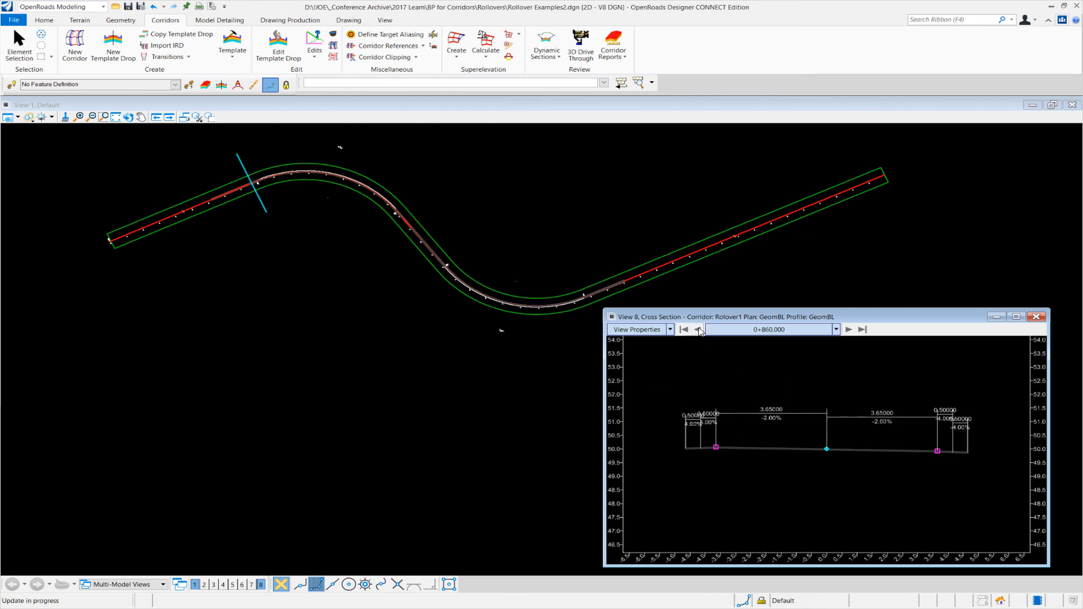
click(696, 329)
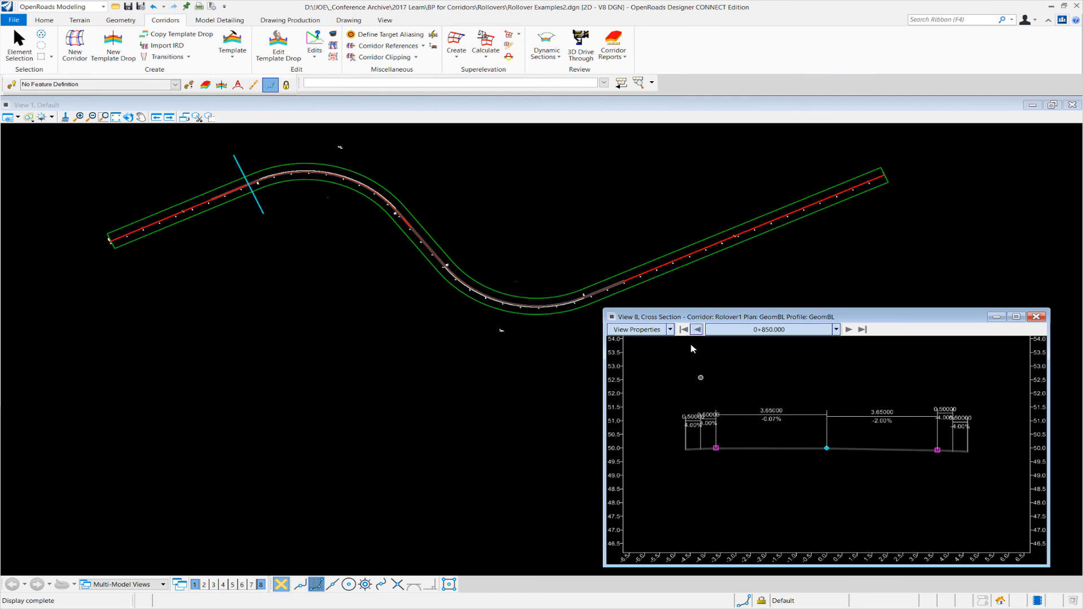
click(696, 328)
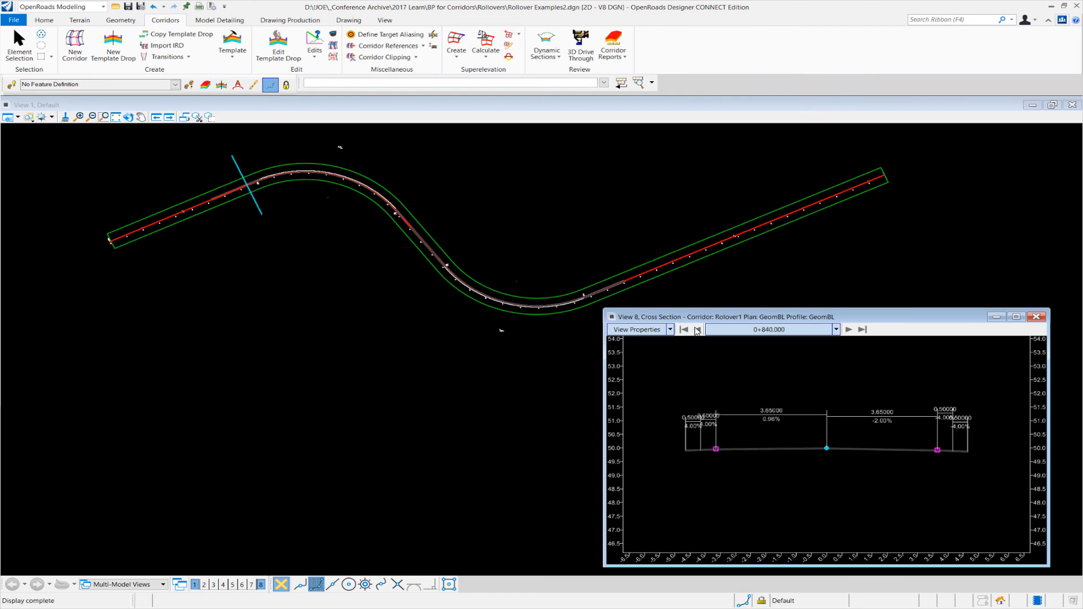
click(683, 329)
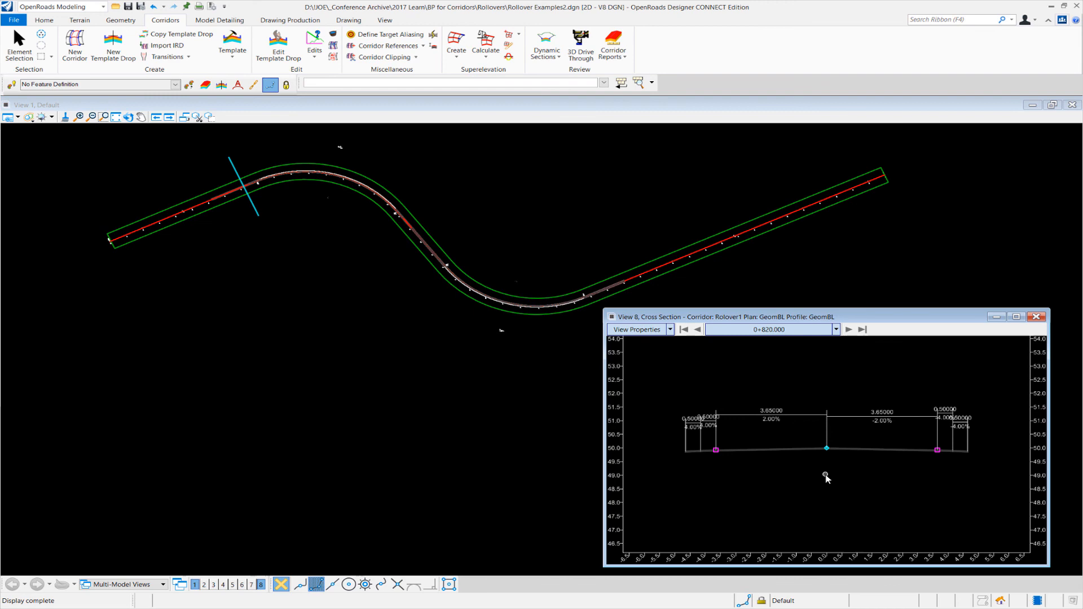